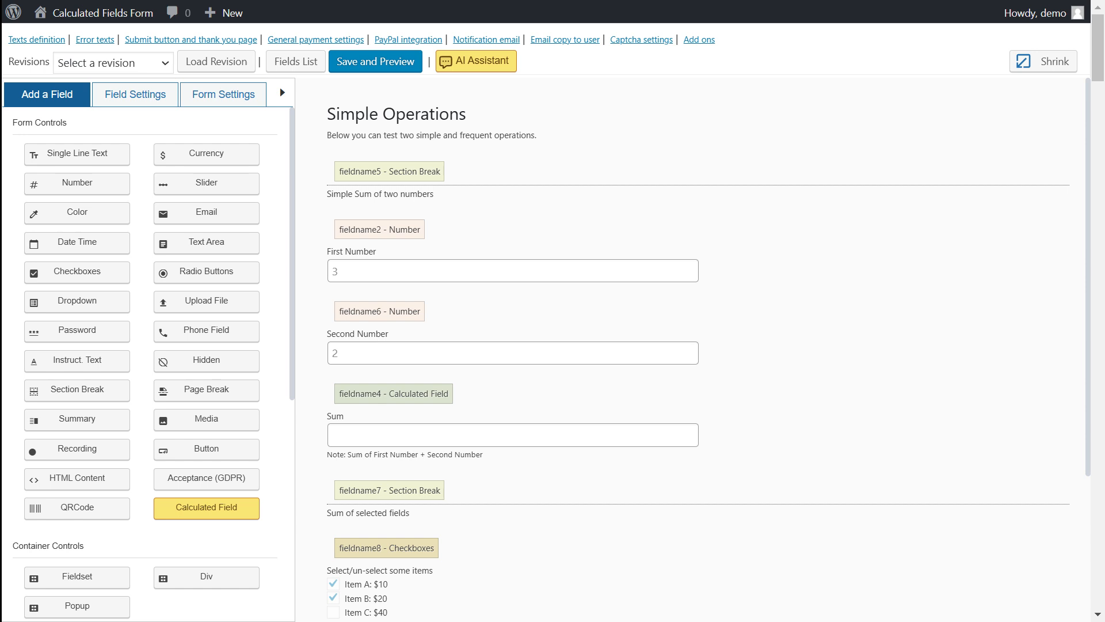
pyautogui.moveTo(313, 105)
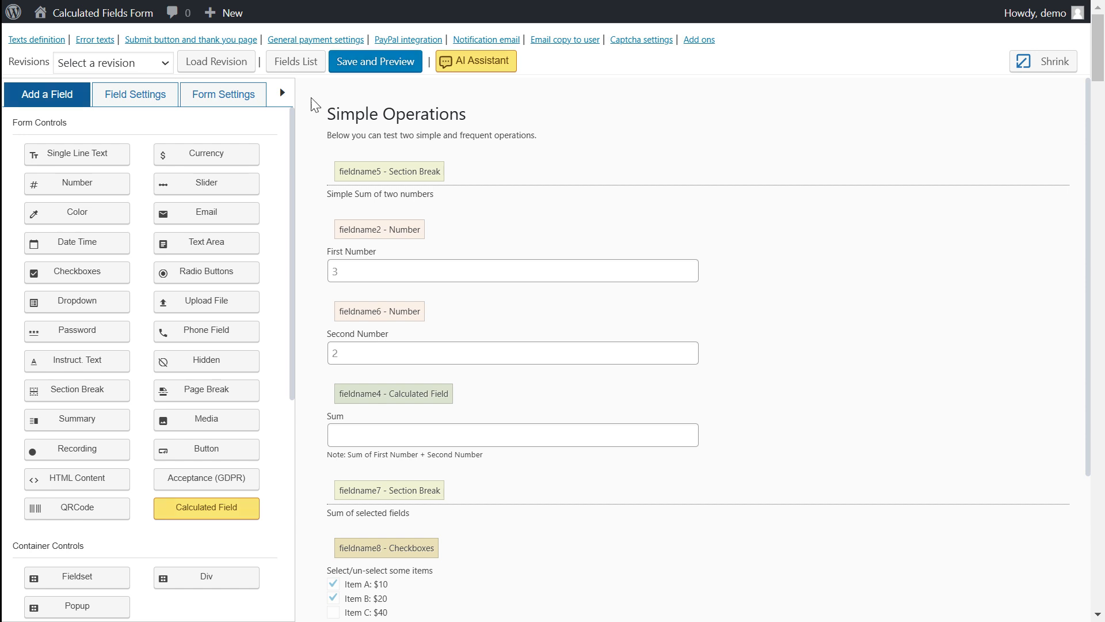
# Preview the form with Template 14, then switch its template to Template 2.
pyautogui.click(223, 93)
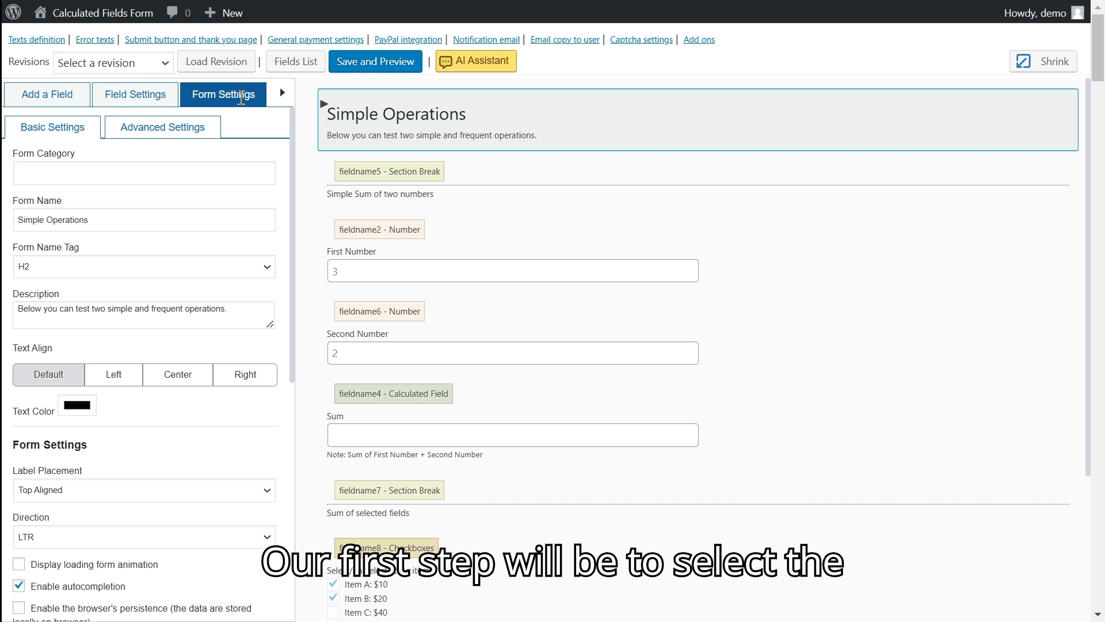
pyautogui.moveTo(295, 143)
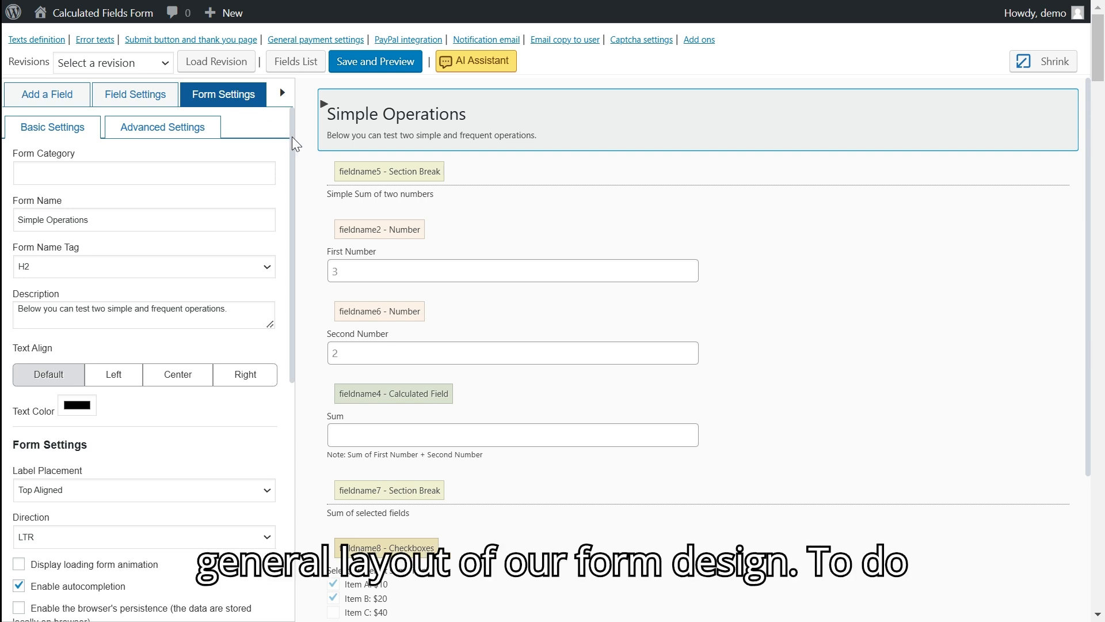
pyautogui.scroll(-3)
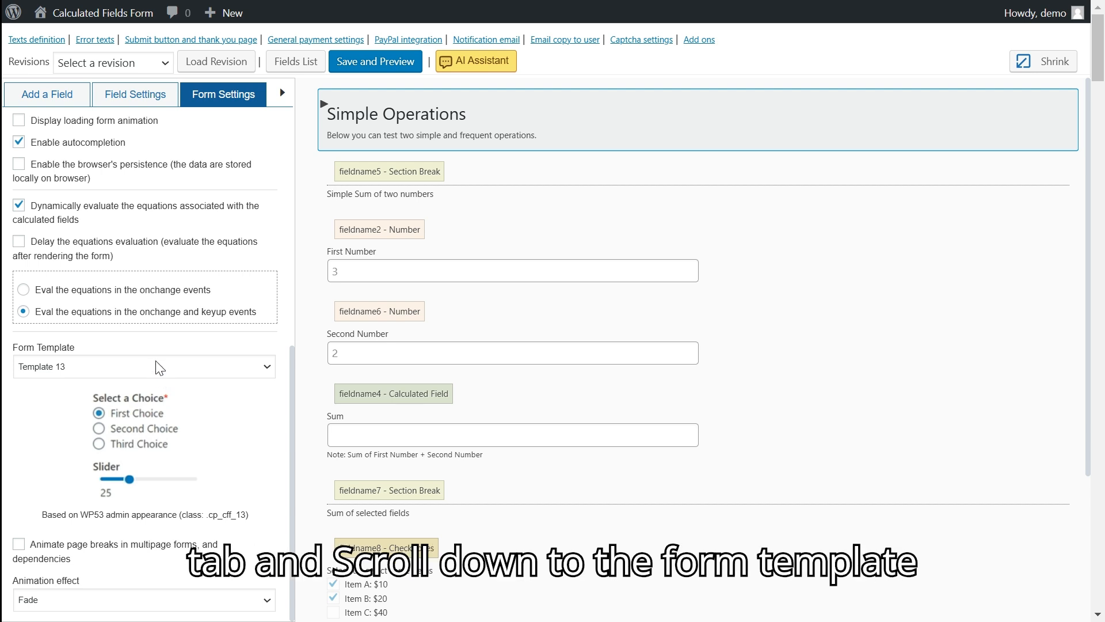
pyautogui.click(143, 366)
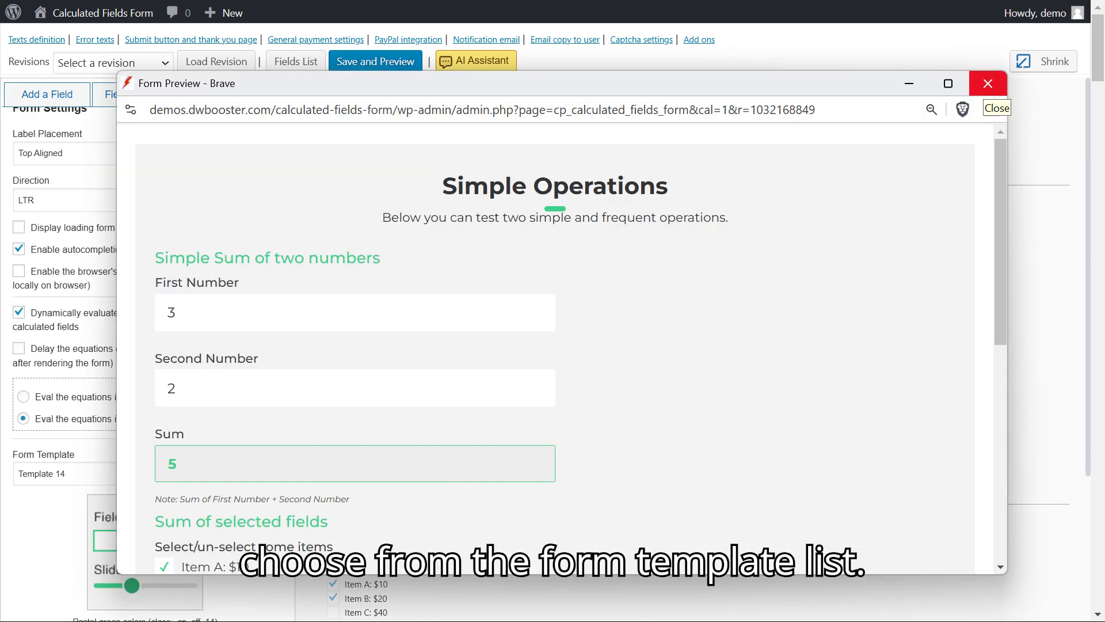
pyautogui.click(988, 82)
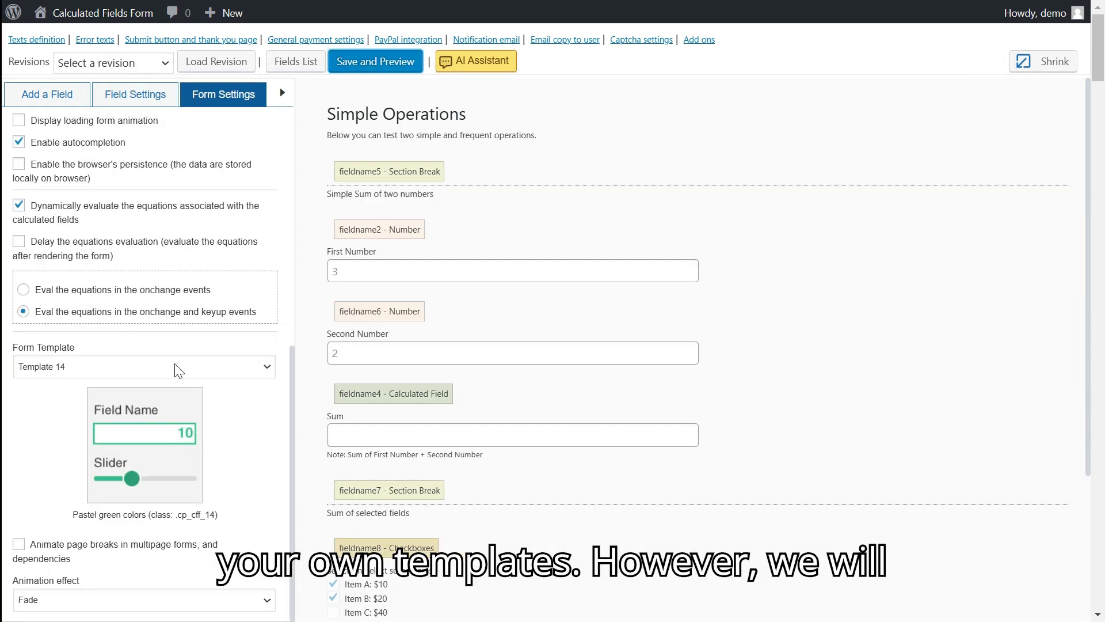
pyautogui.click(142, 366)
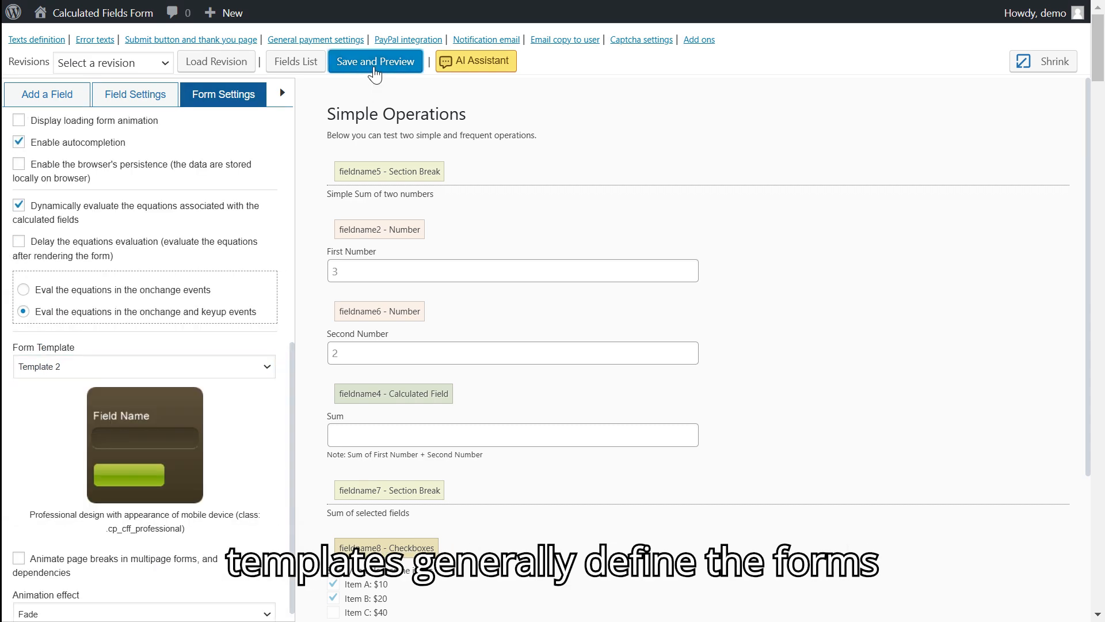
# Apply Template 7 and save and preview the form.
pyautogui.click(376, 61)
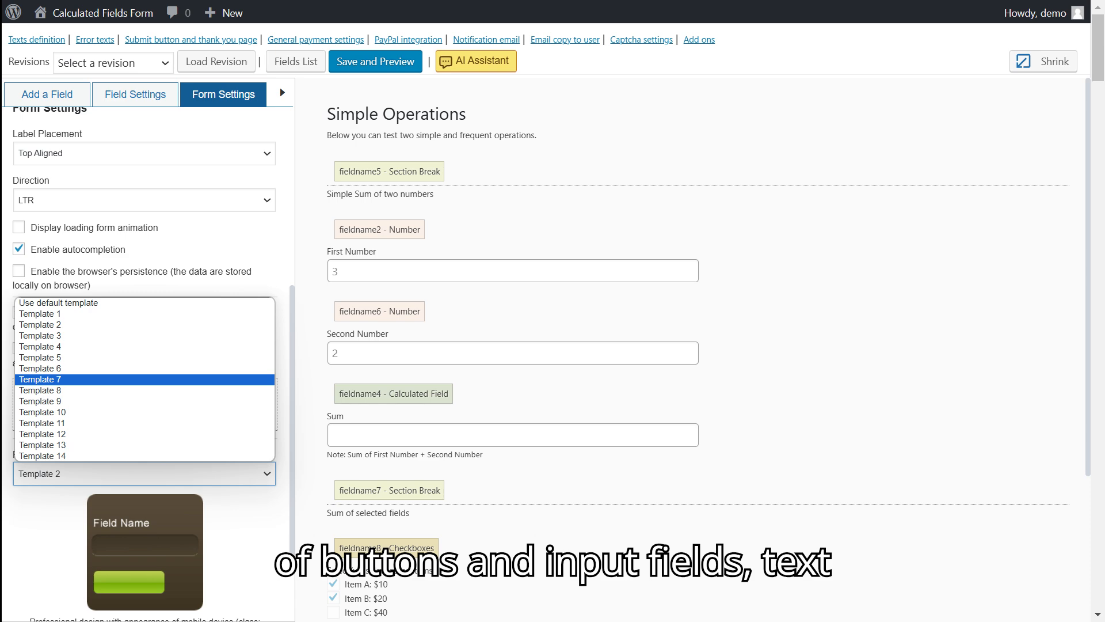
pyautogui.click(40, 379)
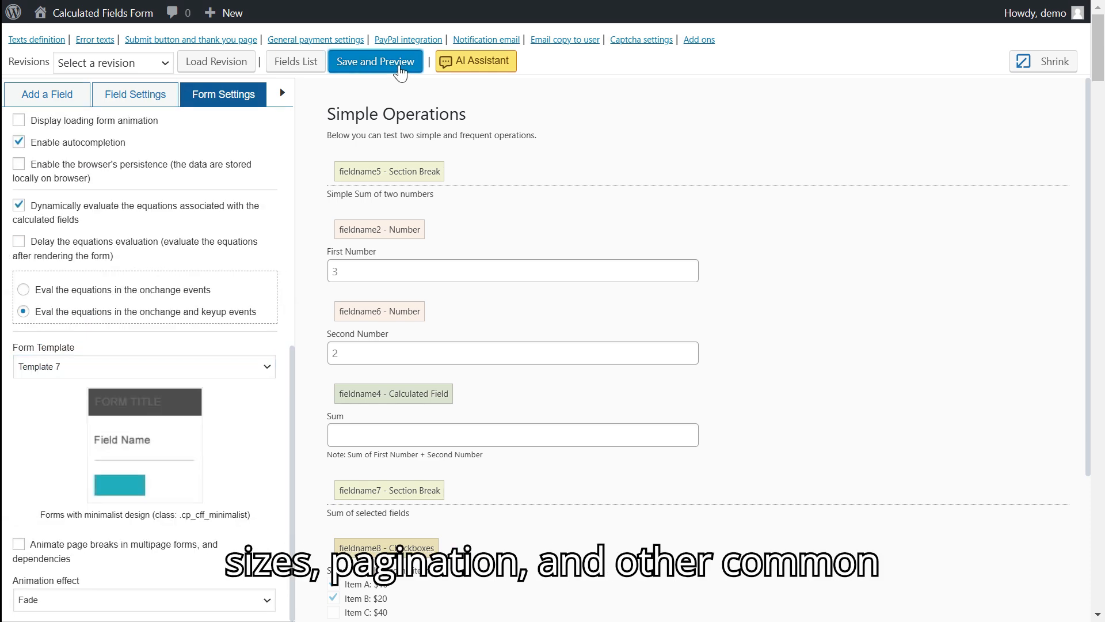
pyautogui.click(376, 61)
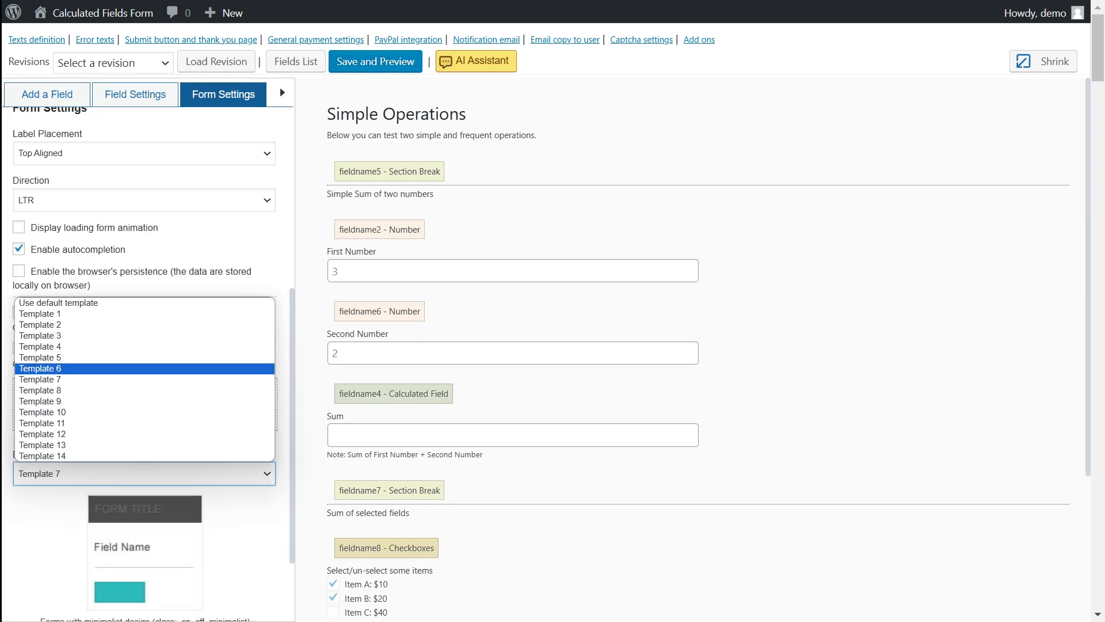
# Switch to Template 6, save and preview, then close the preview.
pyautogui.click(41, 368)
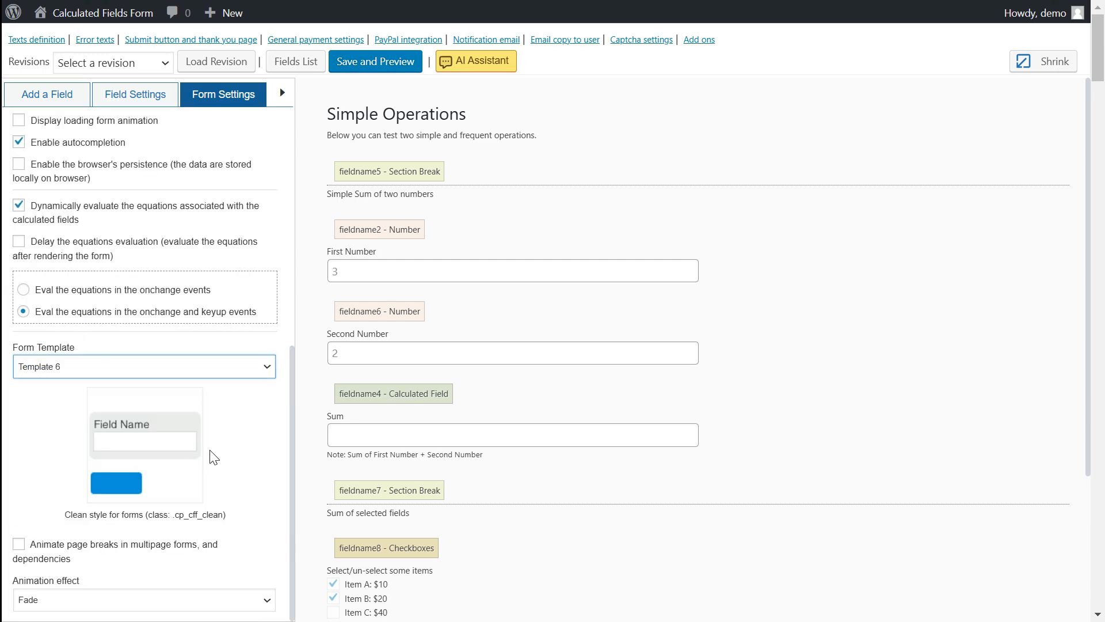
pyautogui.click(374, 61)
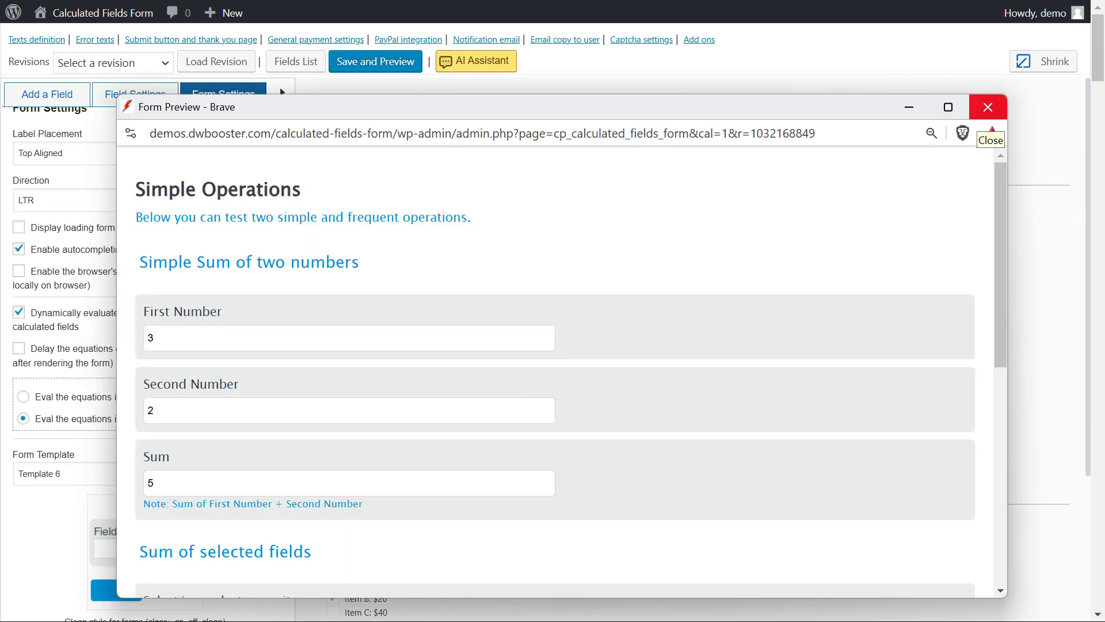
pyautogui.click(988, 107)
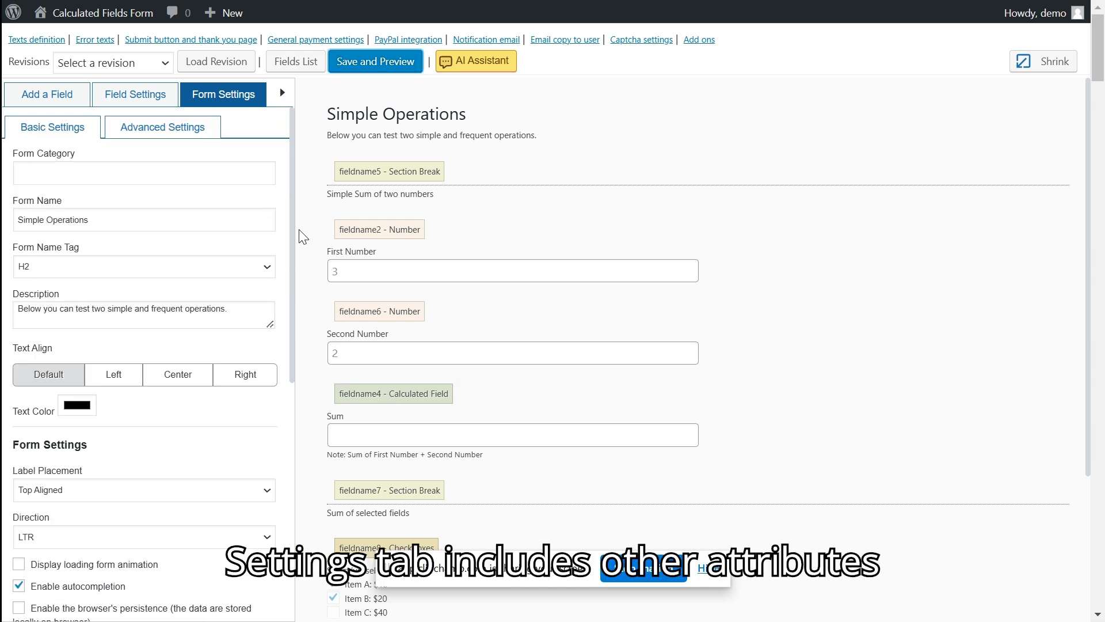
# Set the title tag to H1, centre it in bright blue, and left-align labels.
pyautogui.click(144, 267)
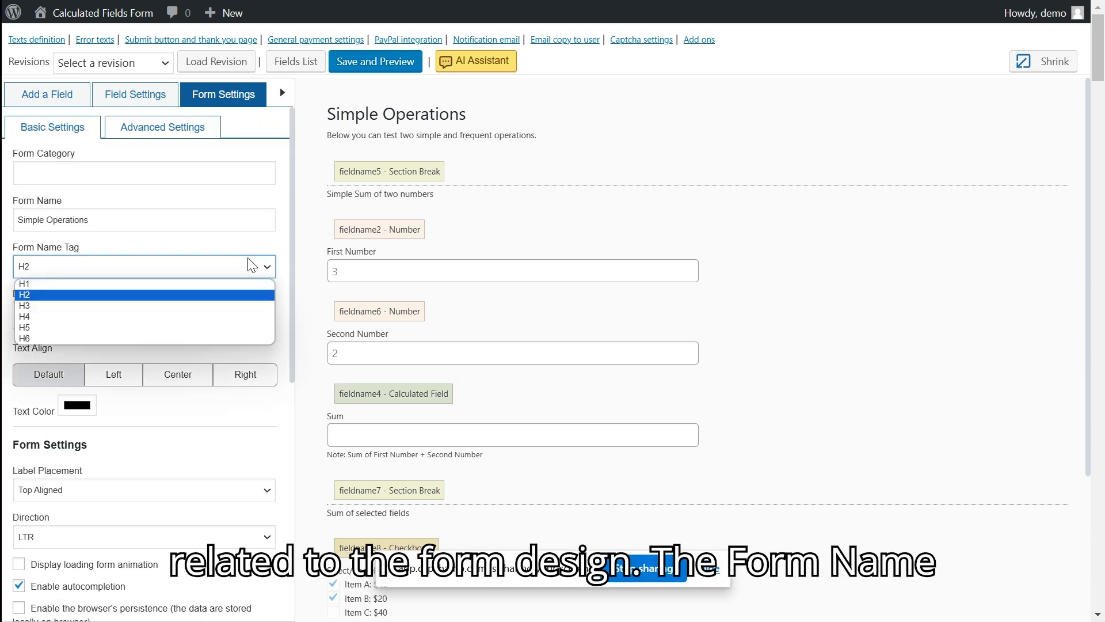
pyautogui.click(25, 284)
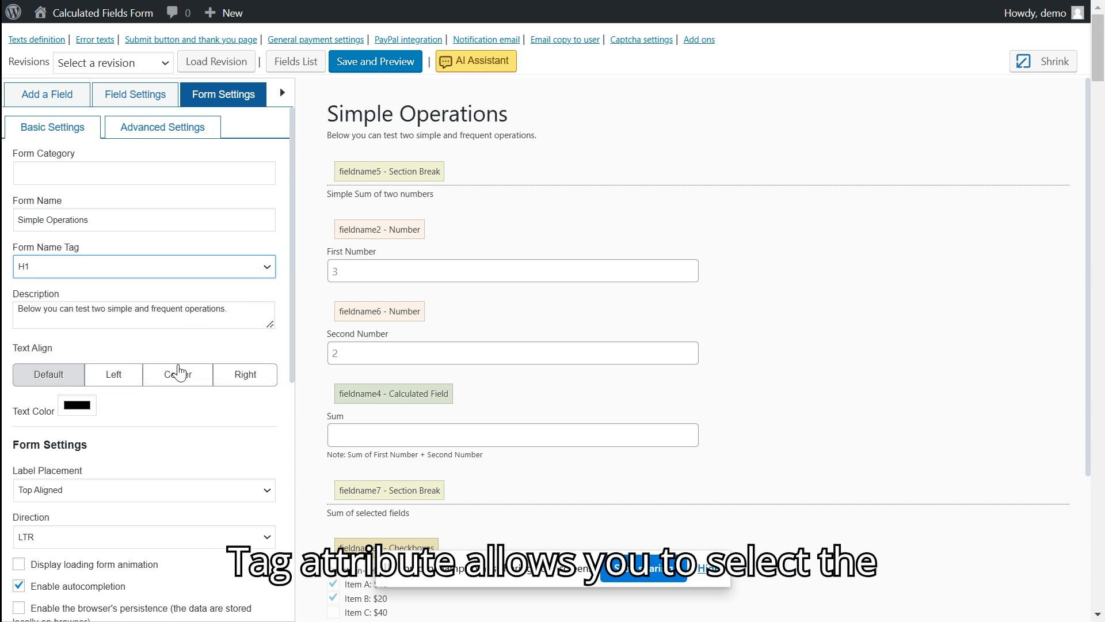
pyautogui.click(177, 374)
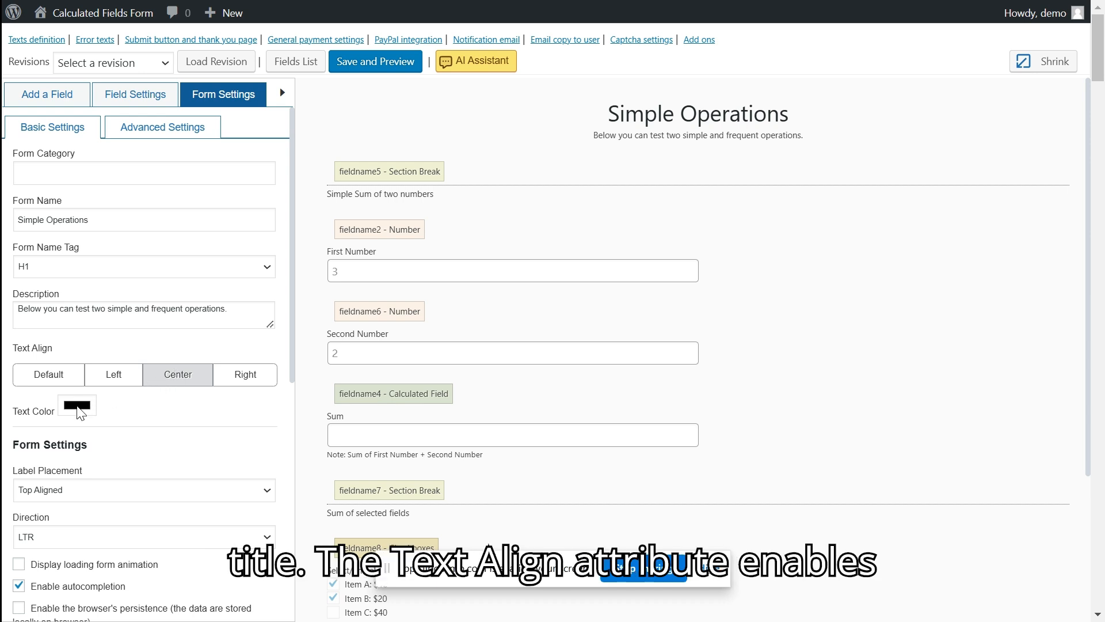
pyautogui.click(76, 404)
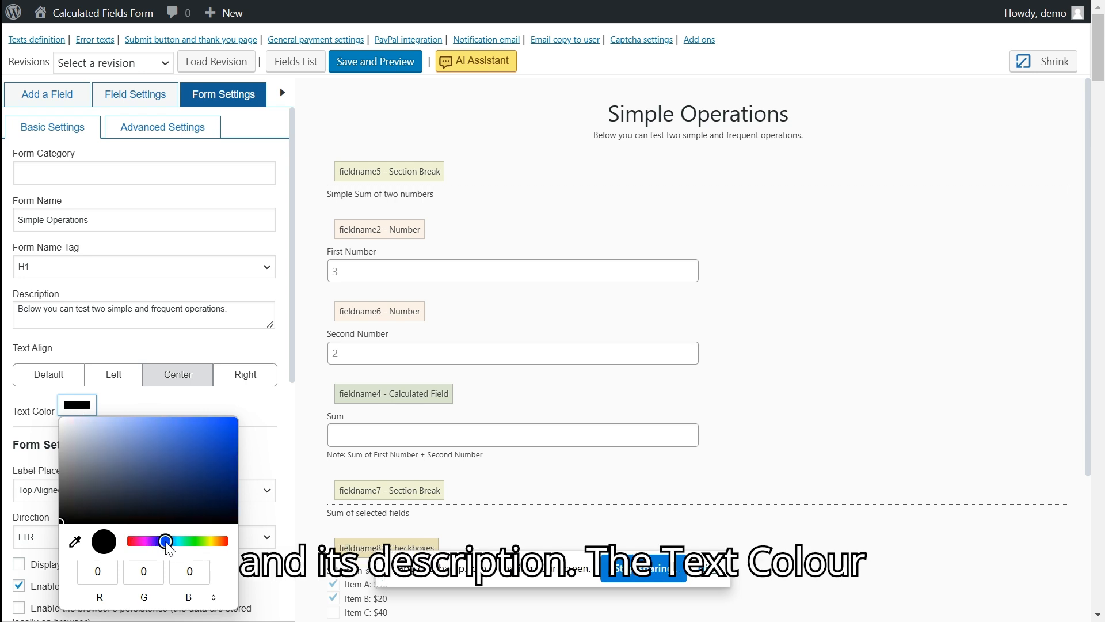
pyautogui.click(229, 427)
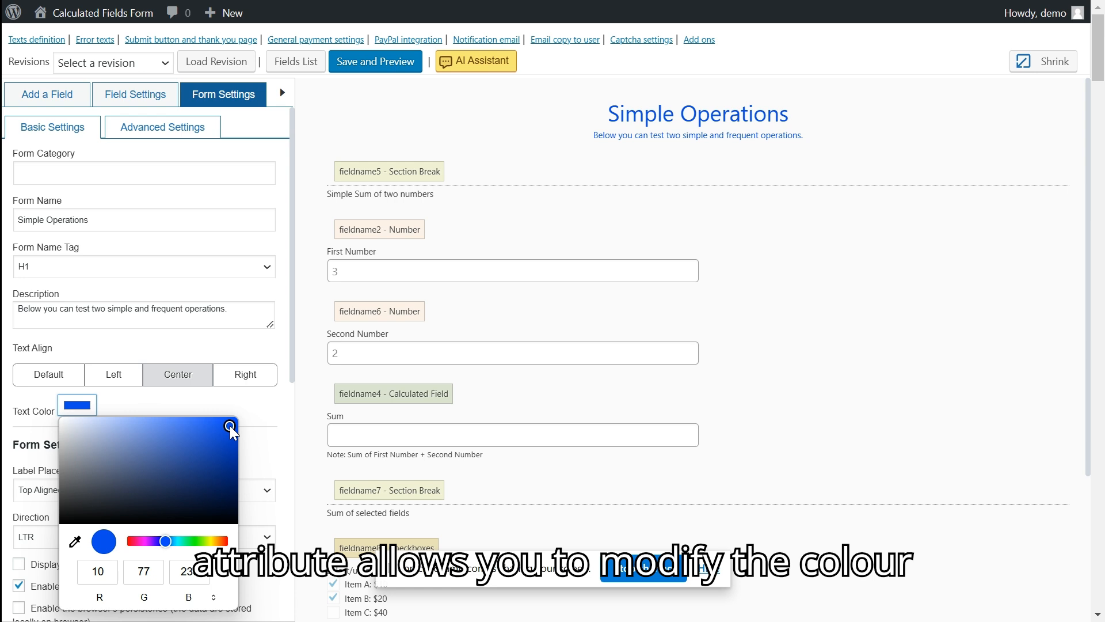
pyautogui.click(254, 421)
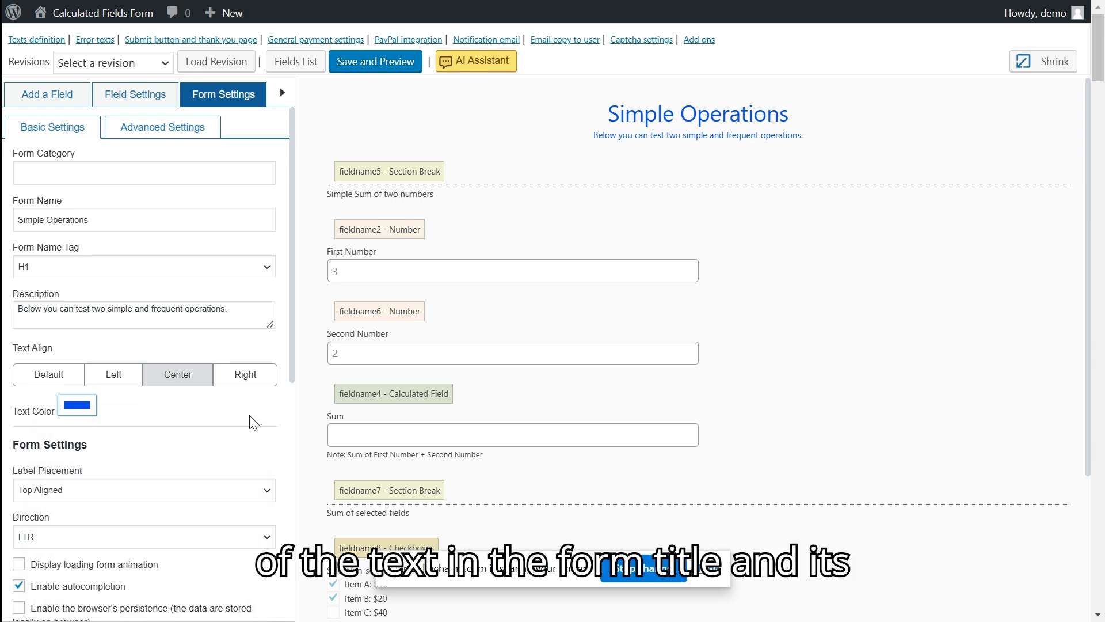
pyautogui.moveTo(195, 496)
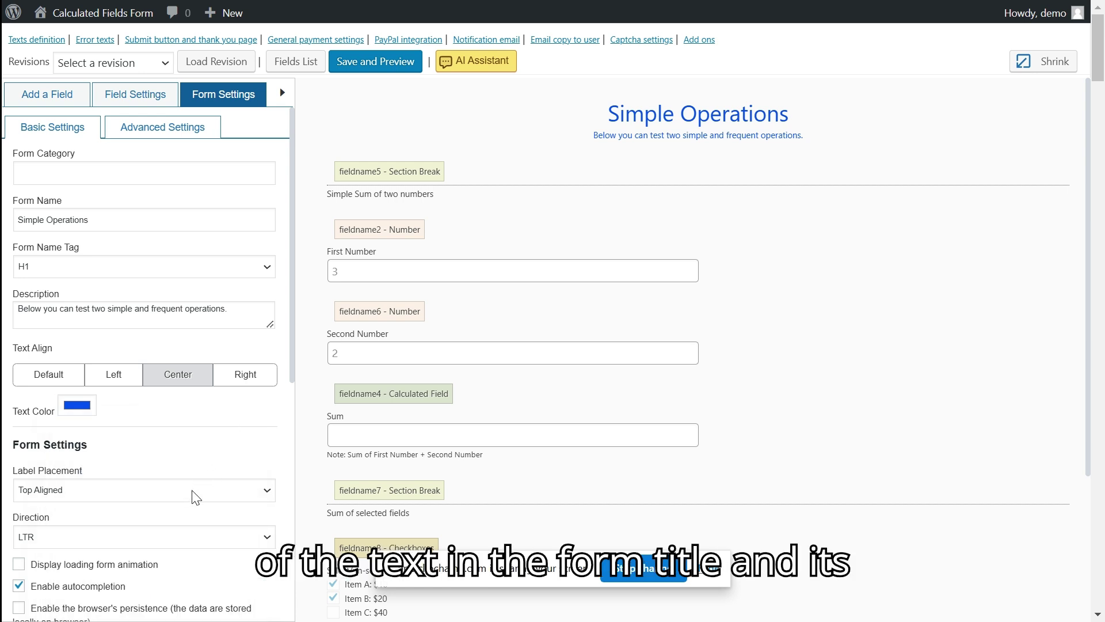
pyautogui.click(144, 490)
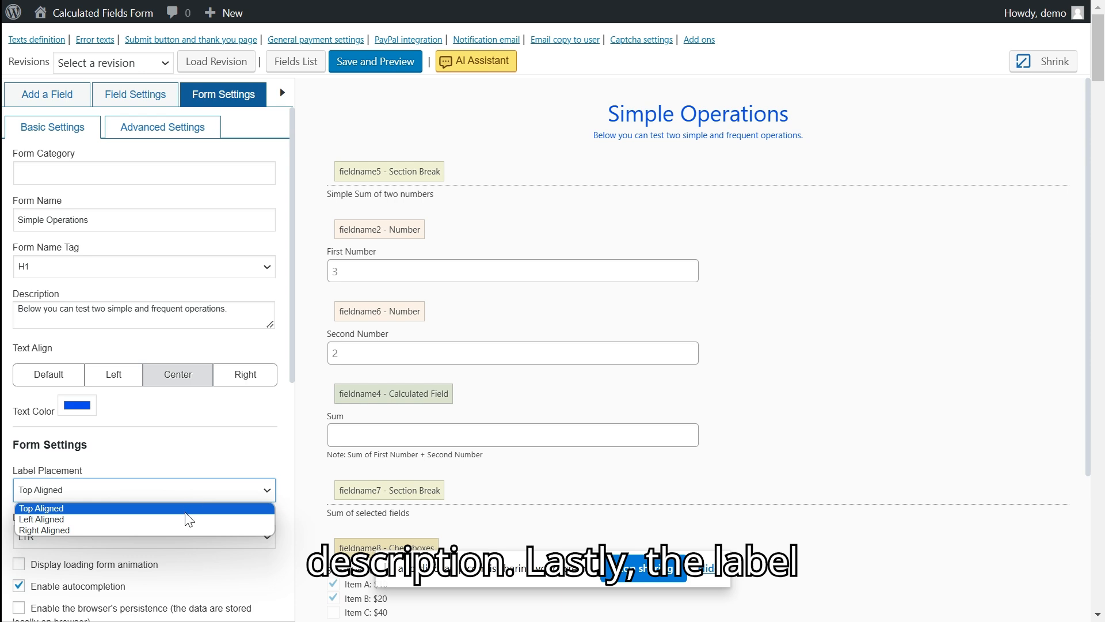
pyautogui.click(40, 519)
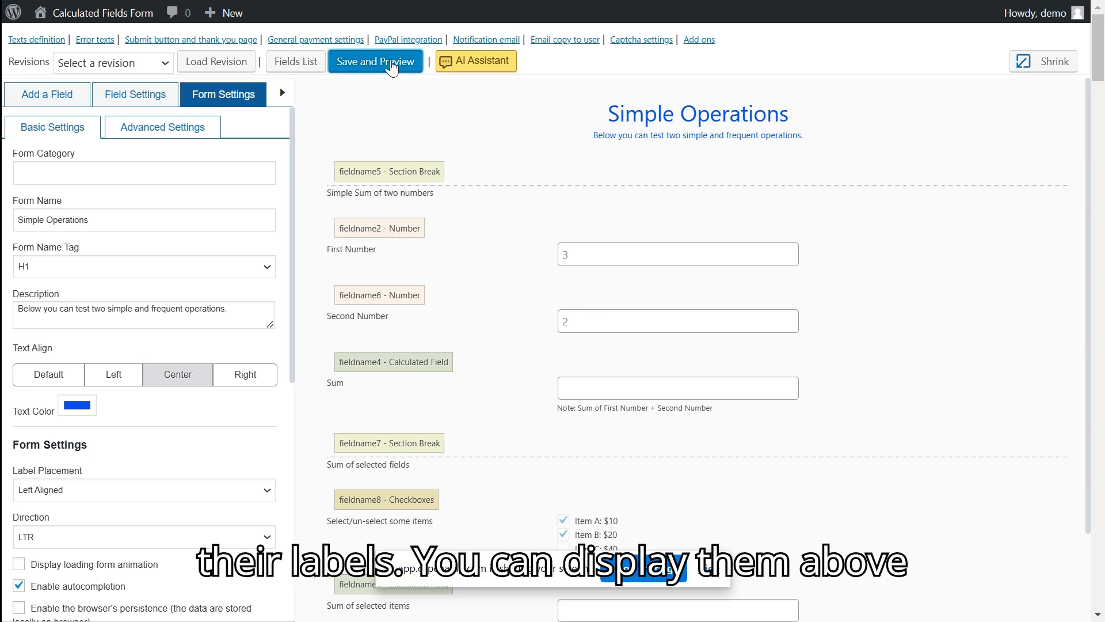
# Save and preview the form with its blue centred H1 title, then close the preview.
pyautogui.click(376, 61)
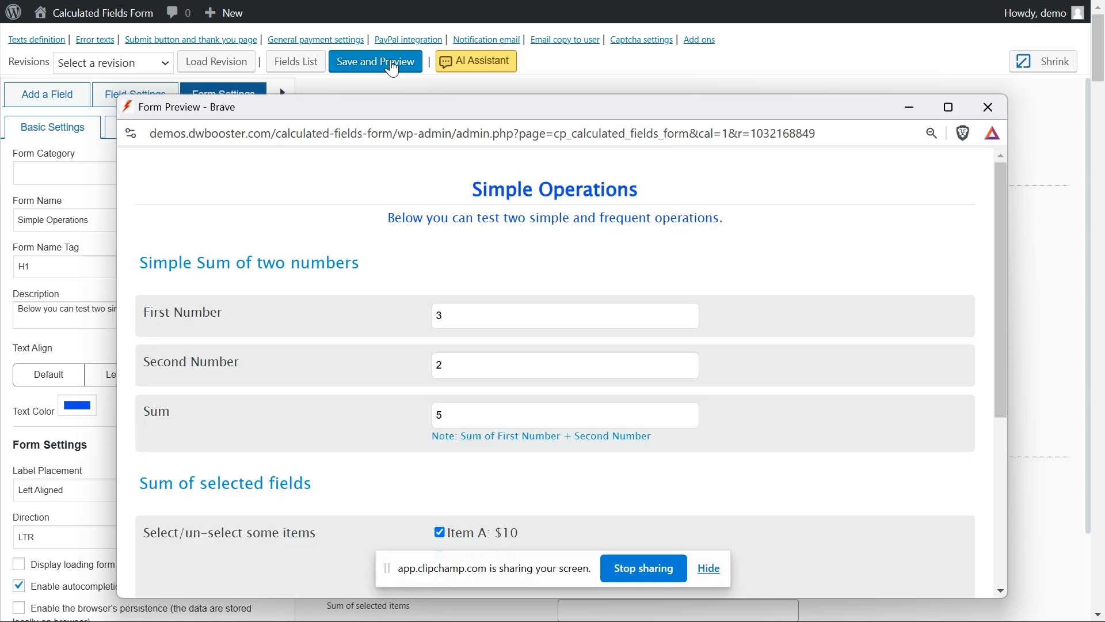
pyautogui.moveTo(467, 86)
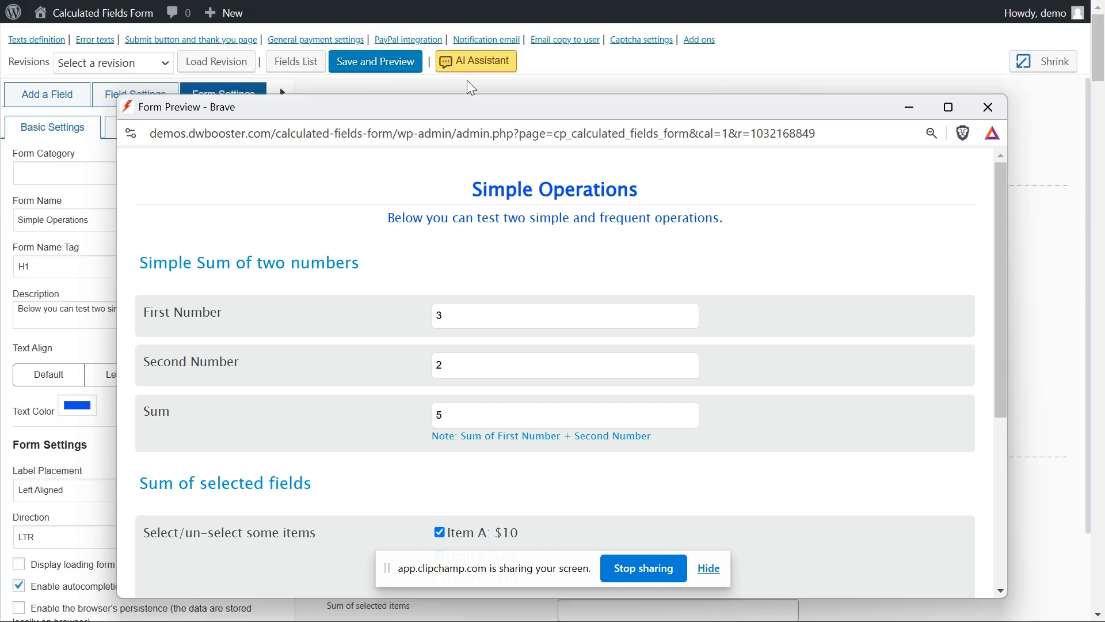
pyautogui.moveTo(988, 107)
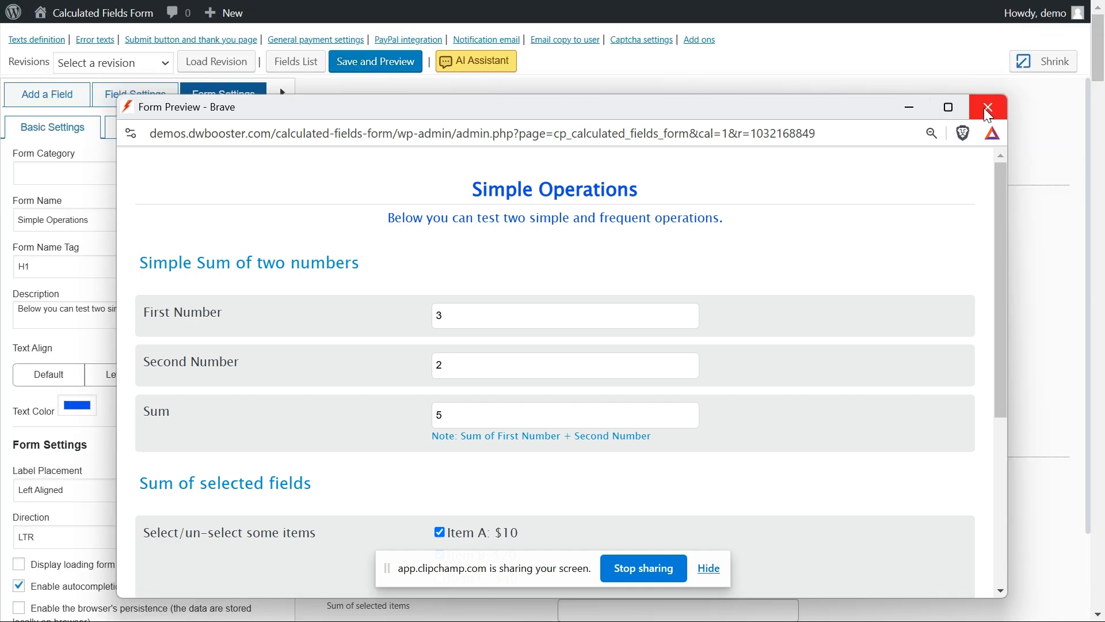
pyautogui.click(988, 107)
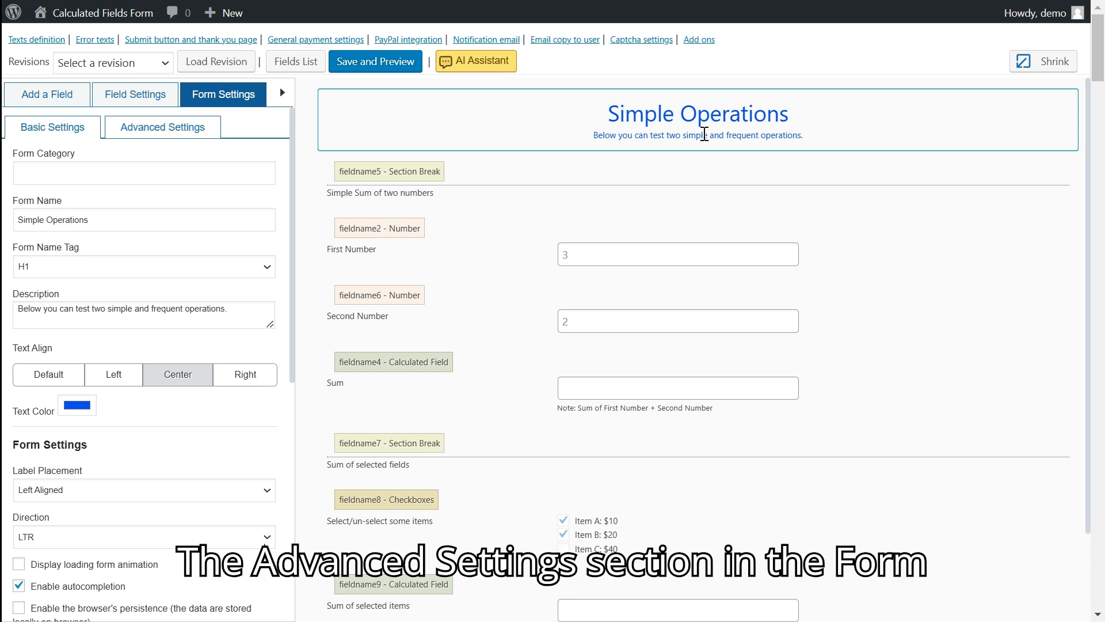
# In Advanced Settings, give the form description a font-size: 2em rule.
pyautogui.click(163, 127)
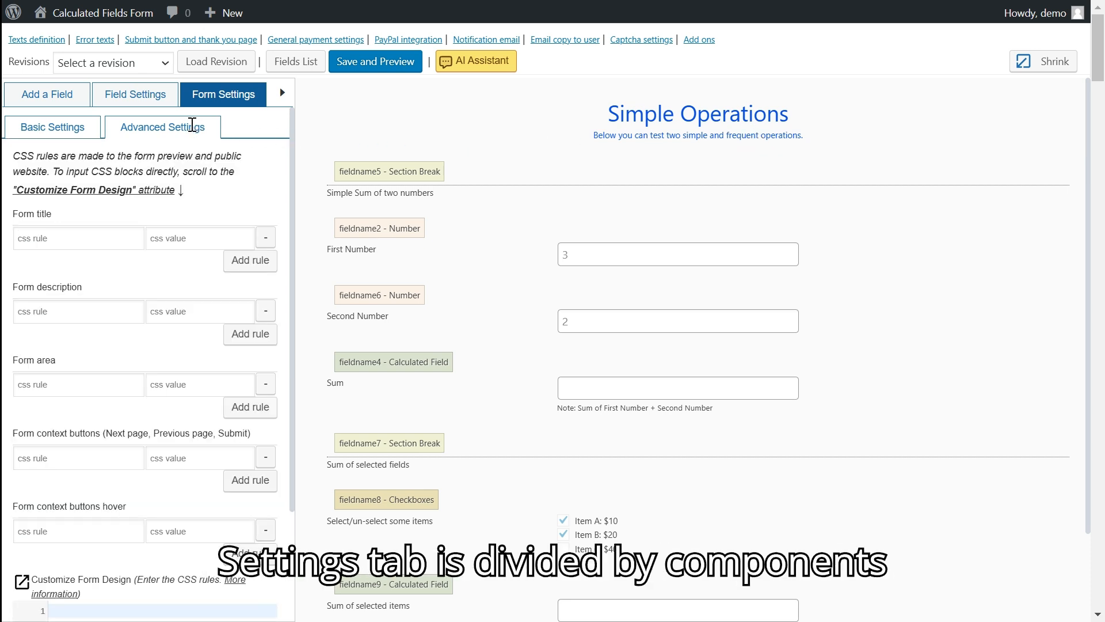
pyautogui.moveTo(289, 170)
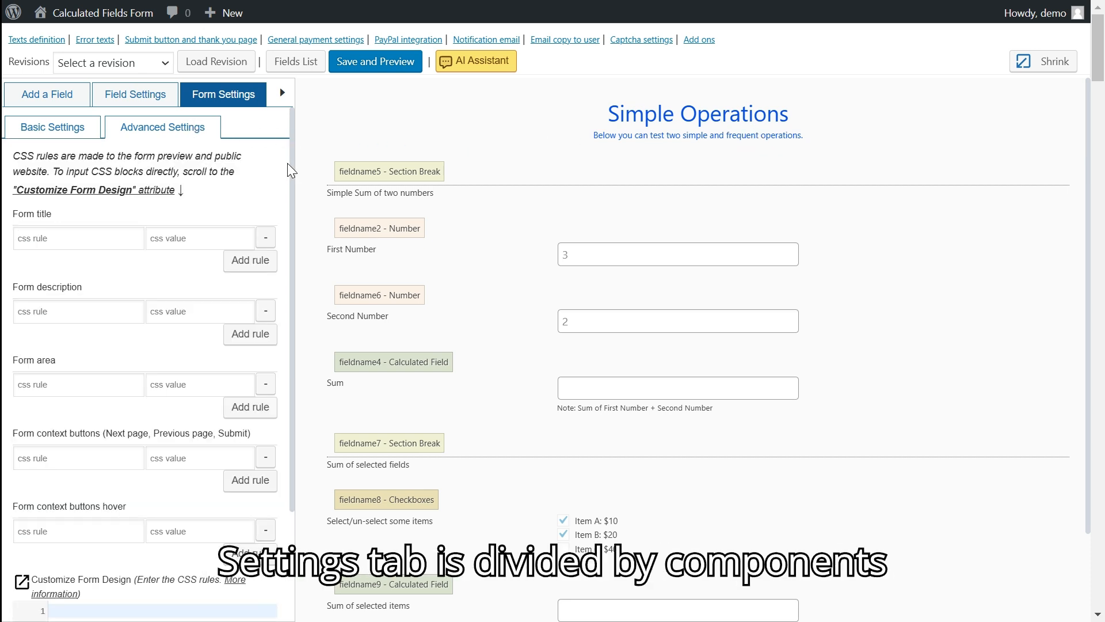
pyautogui.scroll(-3)
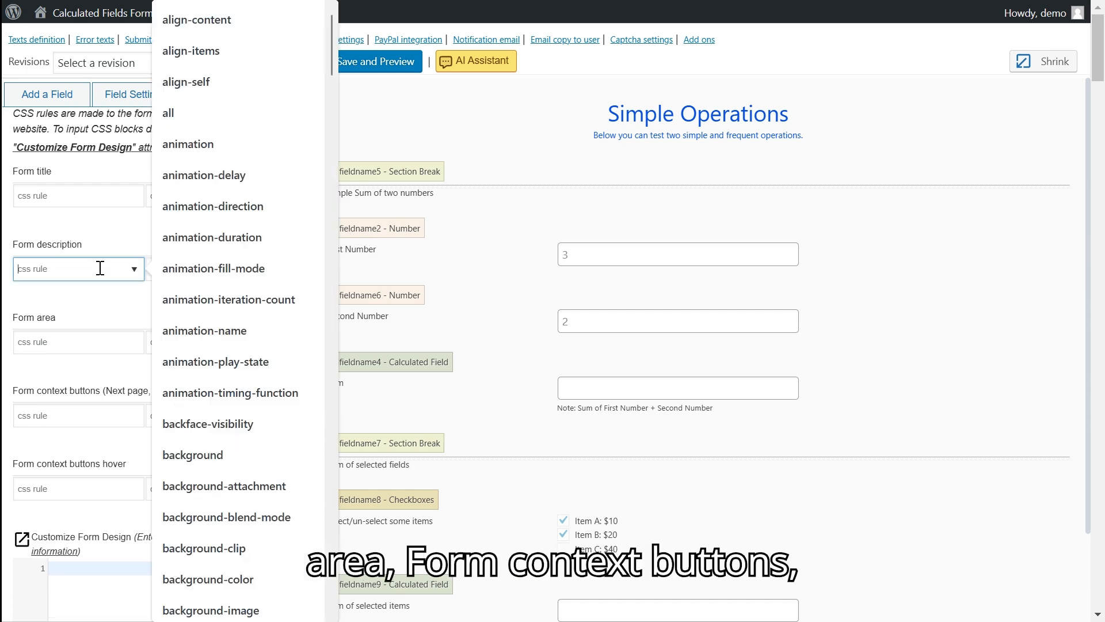
pyautogui.write('font-')
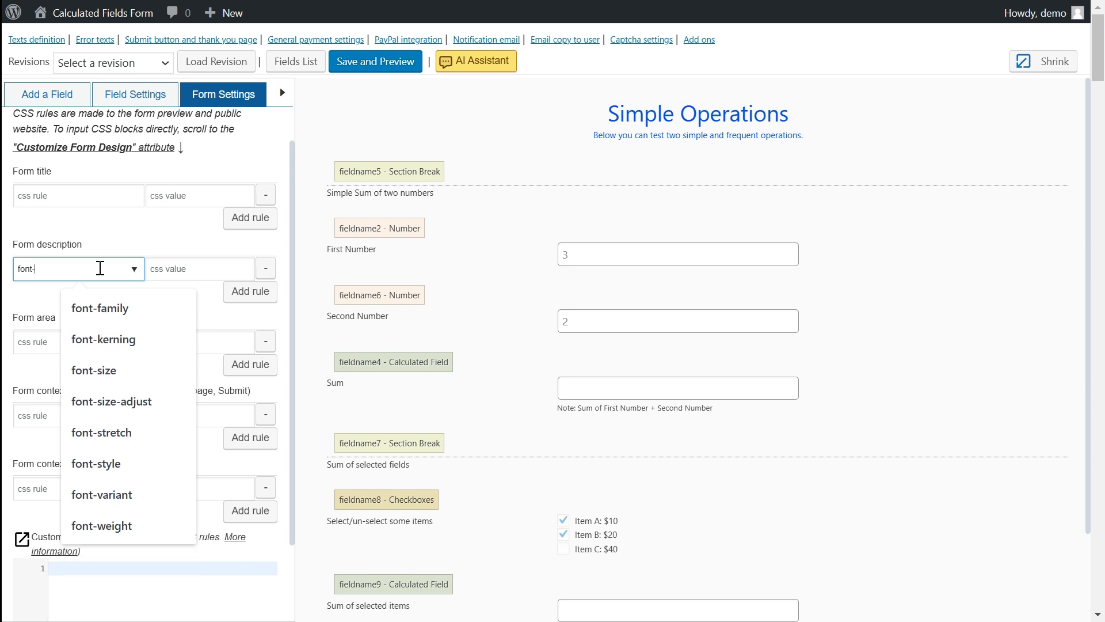
pyautogui.write('si')
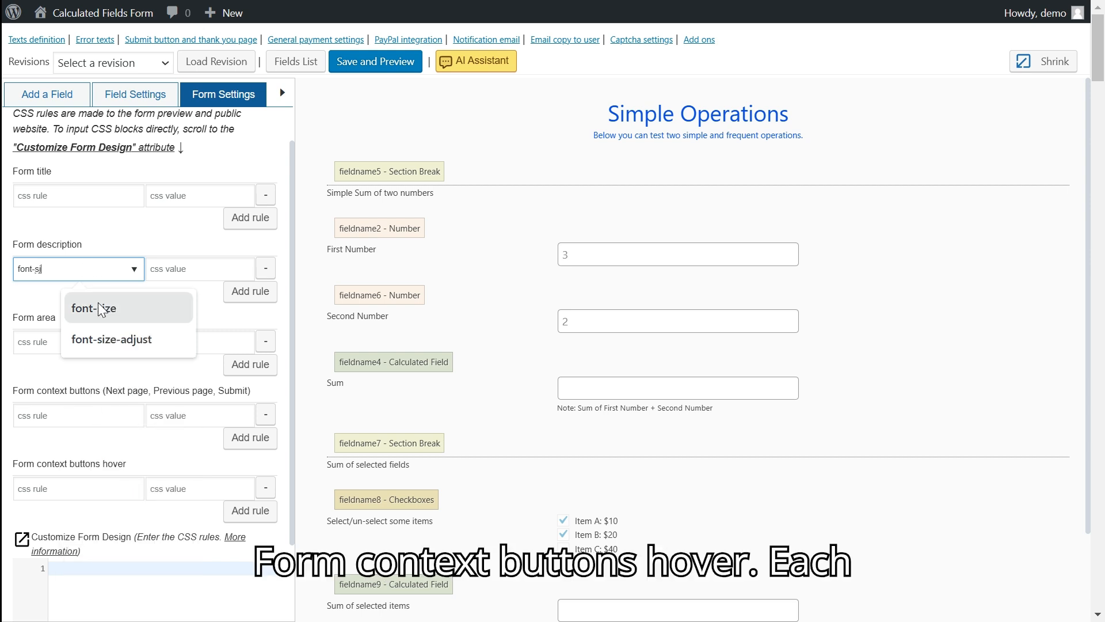
pyautogui.click(92, 308)
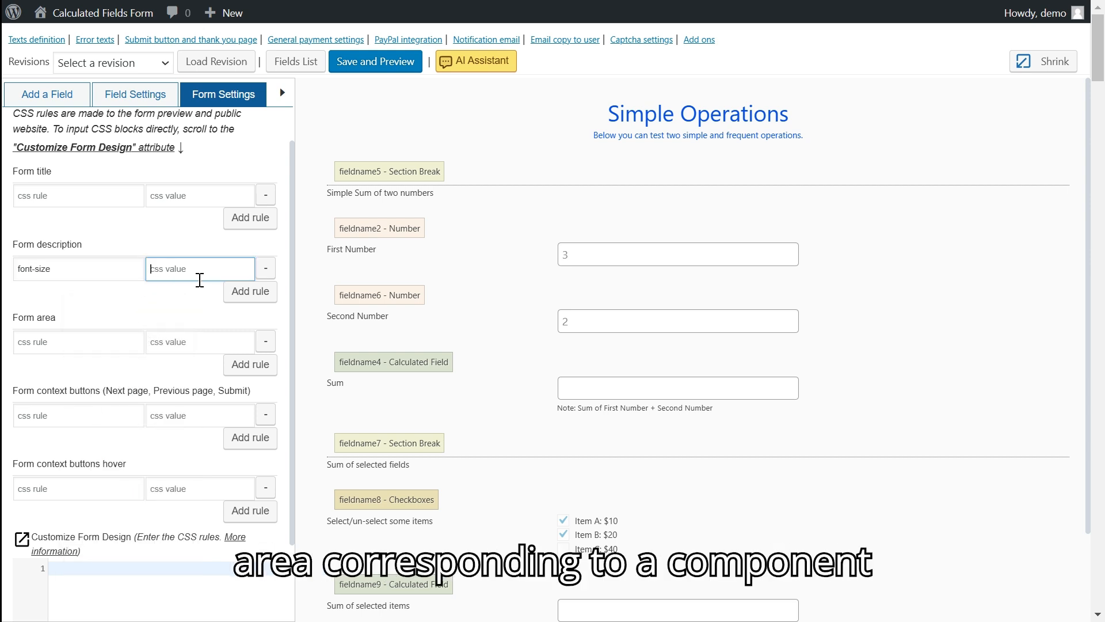
pyautogui.write('2em')
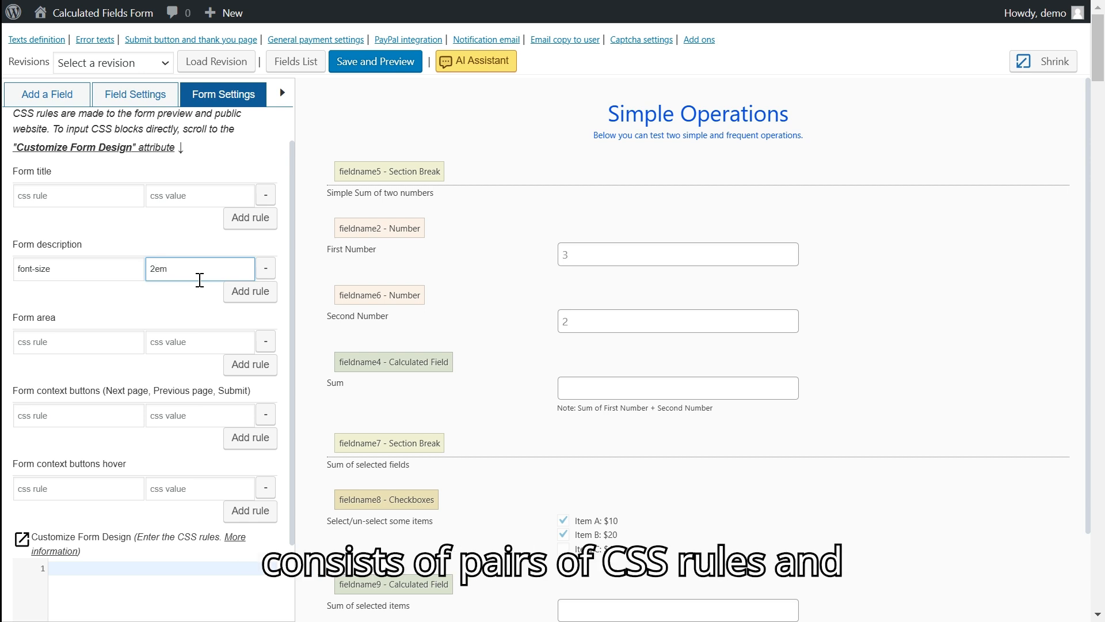
# Add a second description rule, color: #333333.
pyautogui.click(250, 218)
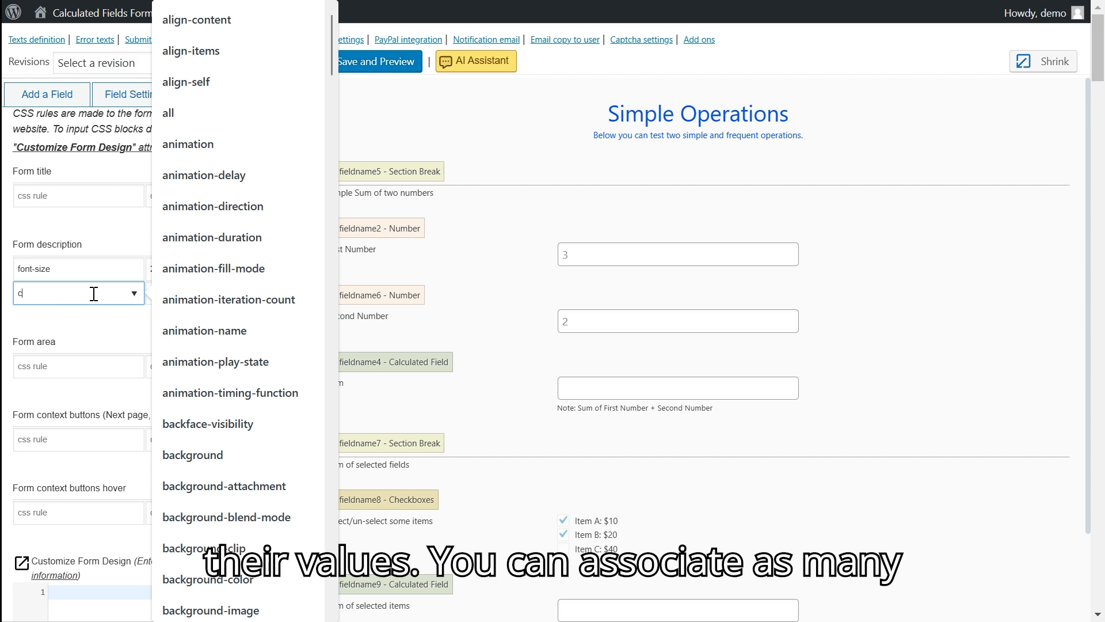
pyautogui.write('olor')
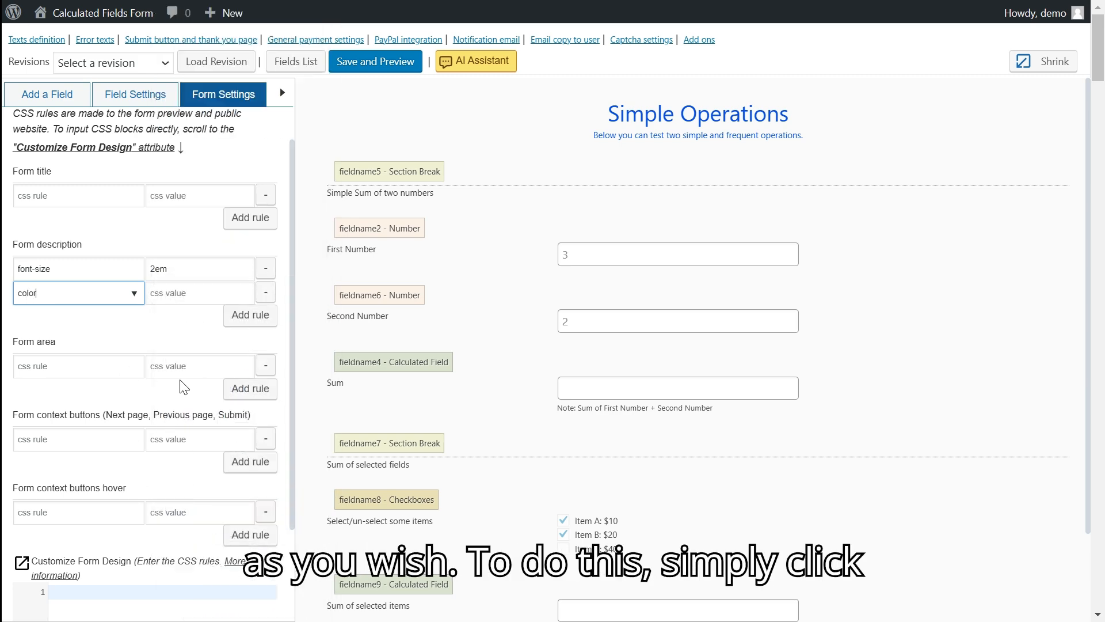
pyautogui.click(200, 293)
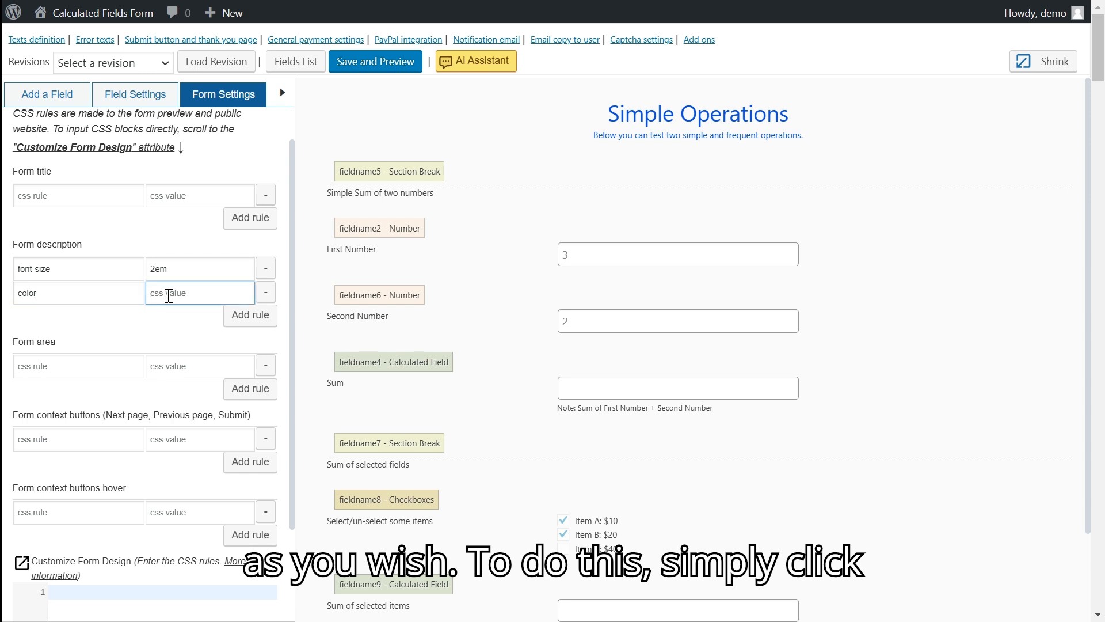
pyautogui.write('#')
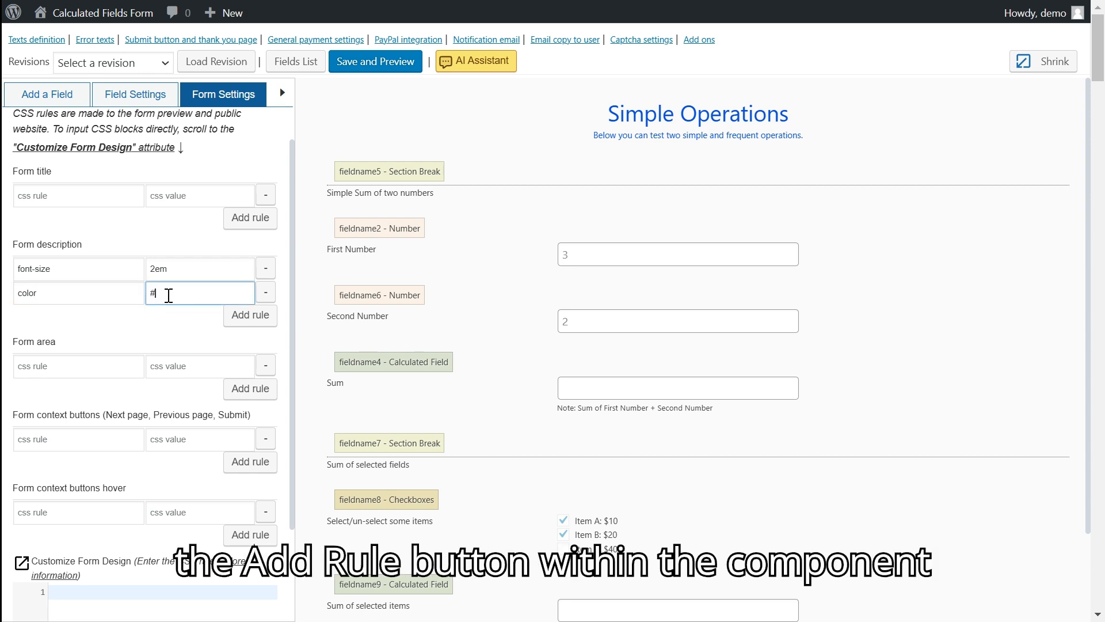
pyautogui.write('333333')
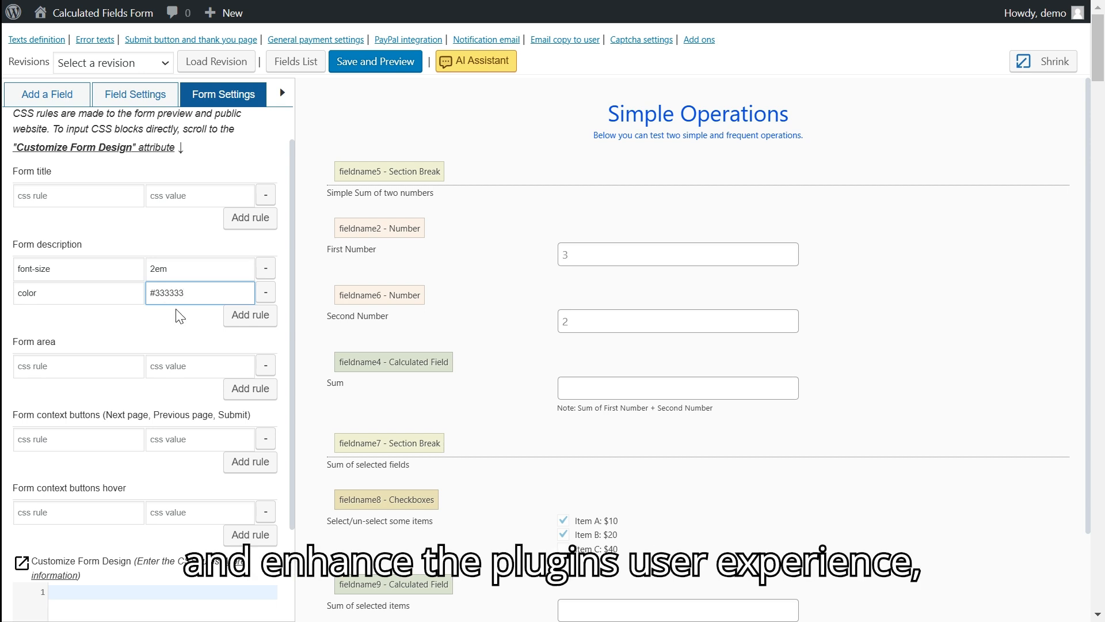
pyautogui.moveTo(383, 76)
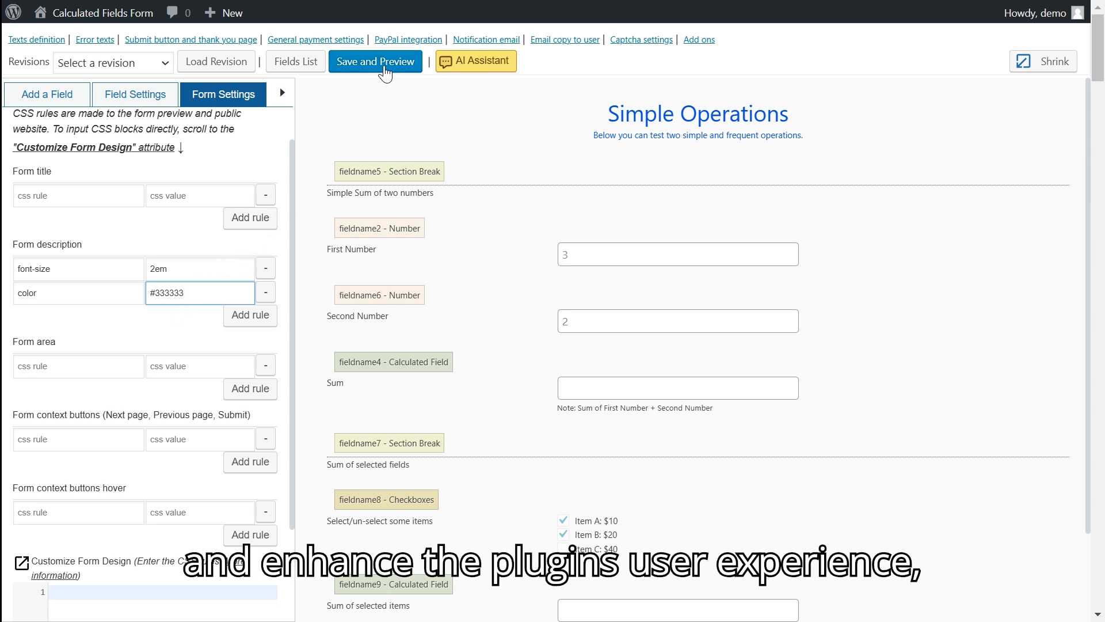
# Save the form and preview the larger, dark description text.
pyautogui.click(376, 61)
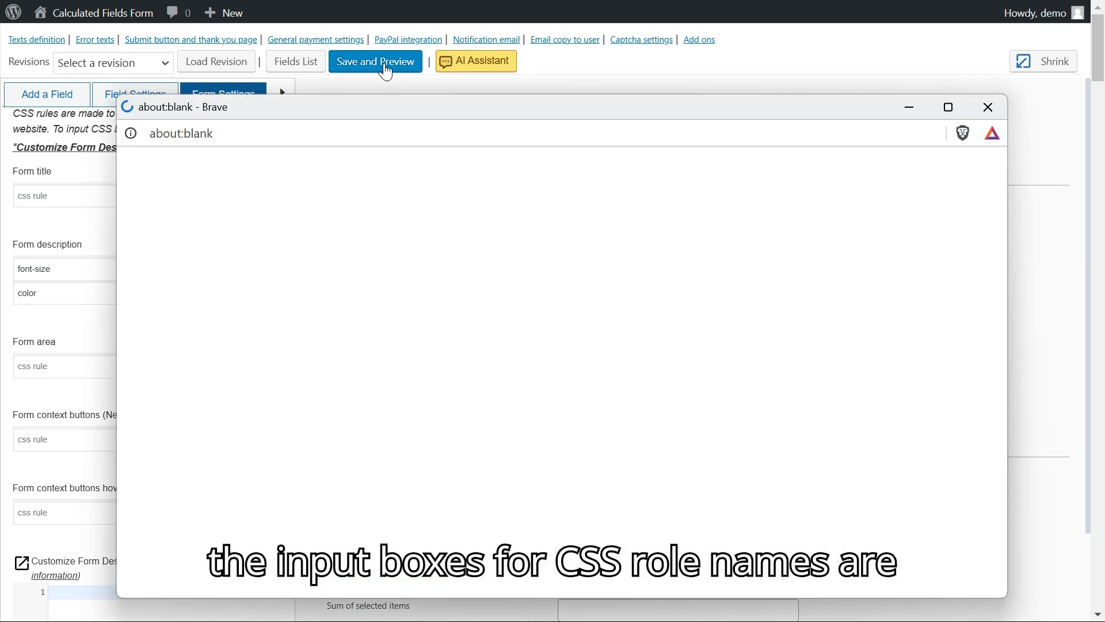
pyautogui.click(375, 61)
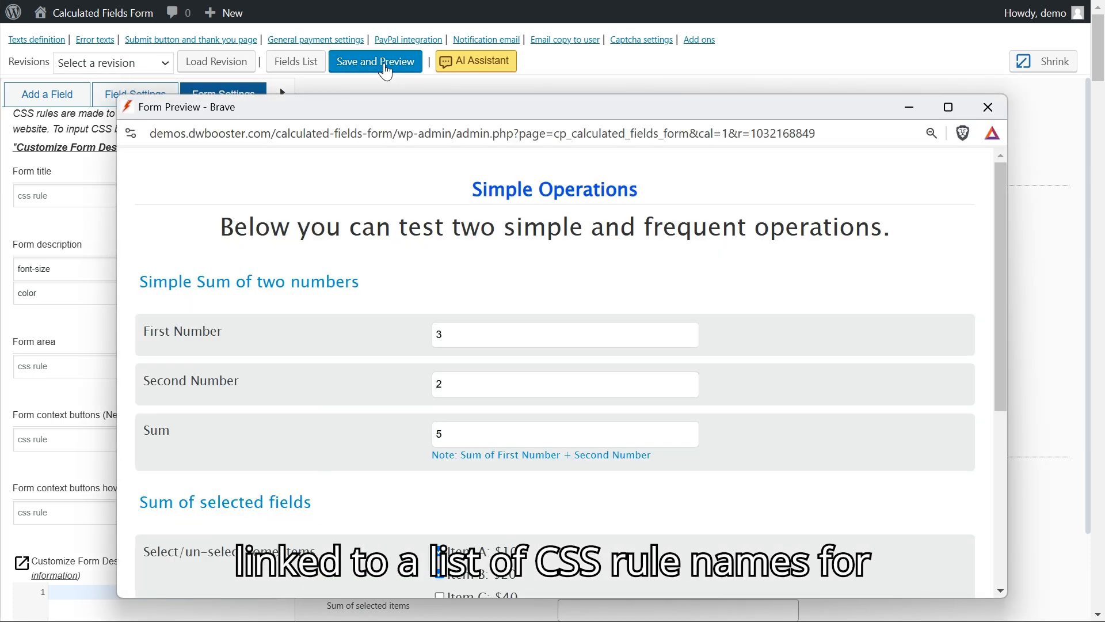
pyautogui.moveTo(364, 222)
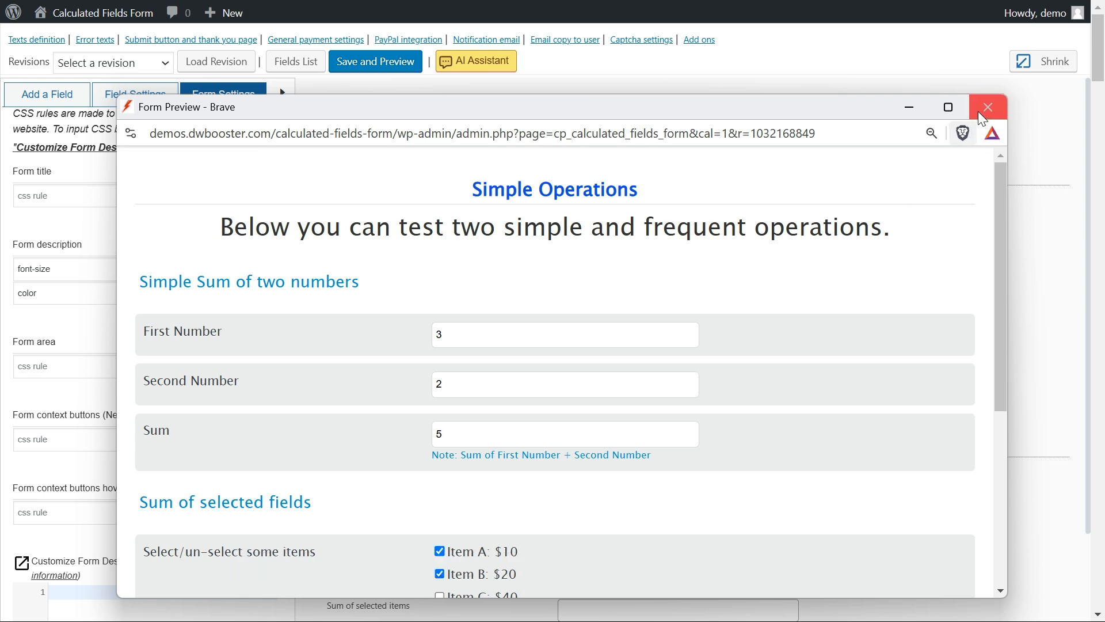
# Close the preview and add custom CSS #fbuilder label{color:green}.
pyautogui.click(988, 107)
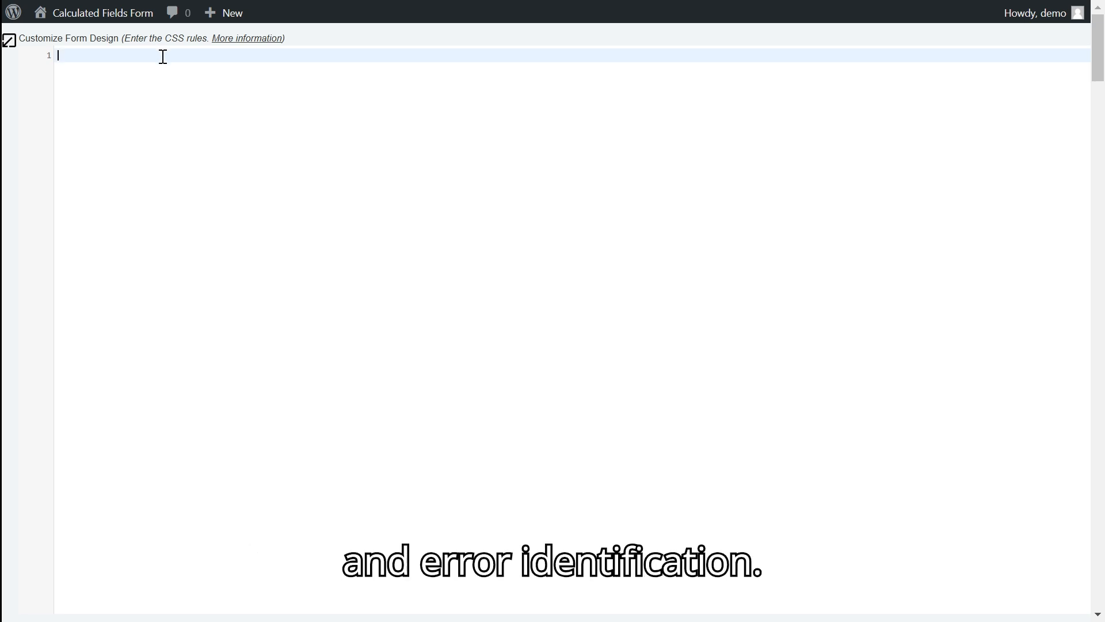
pyautogui.write('#fbuilder label')
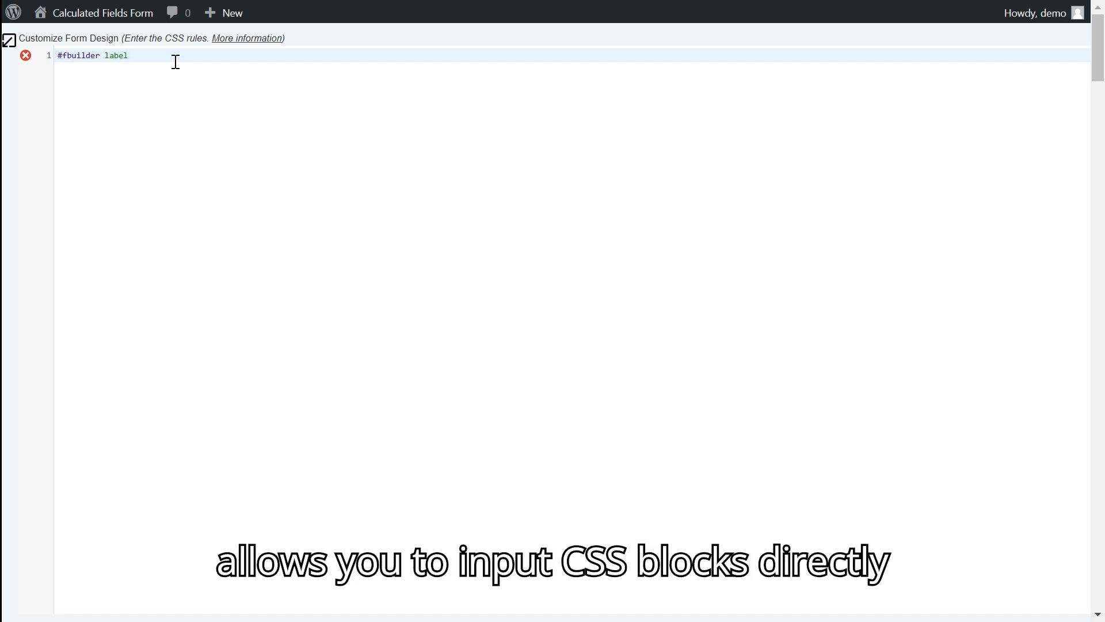
pyautogui.write('{col')
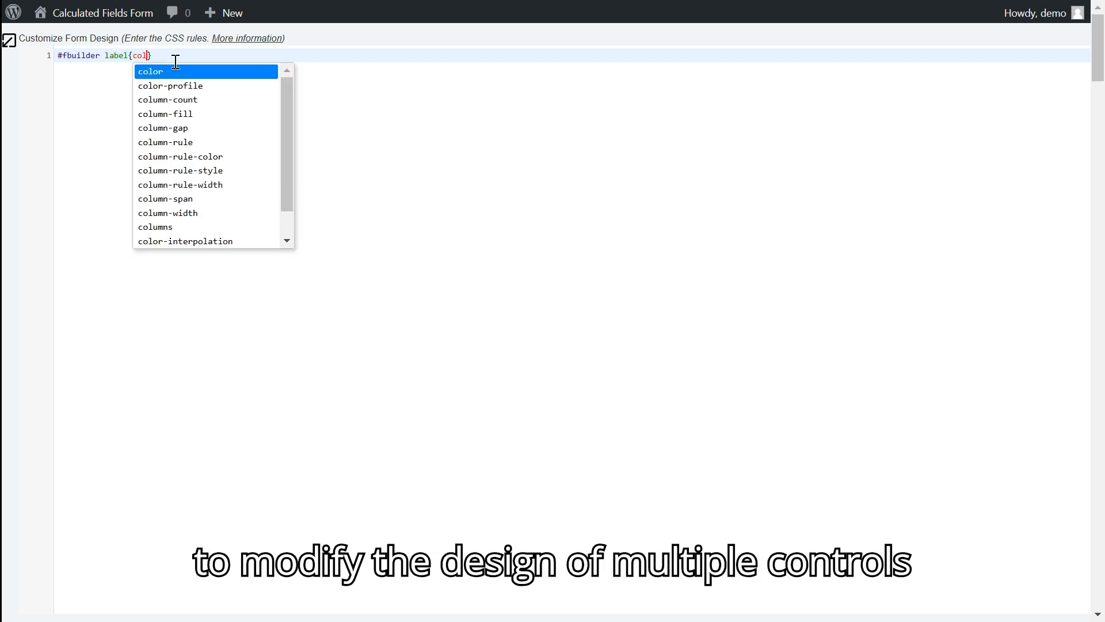
pyautogui.write('color:green')
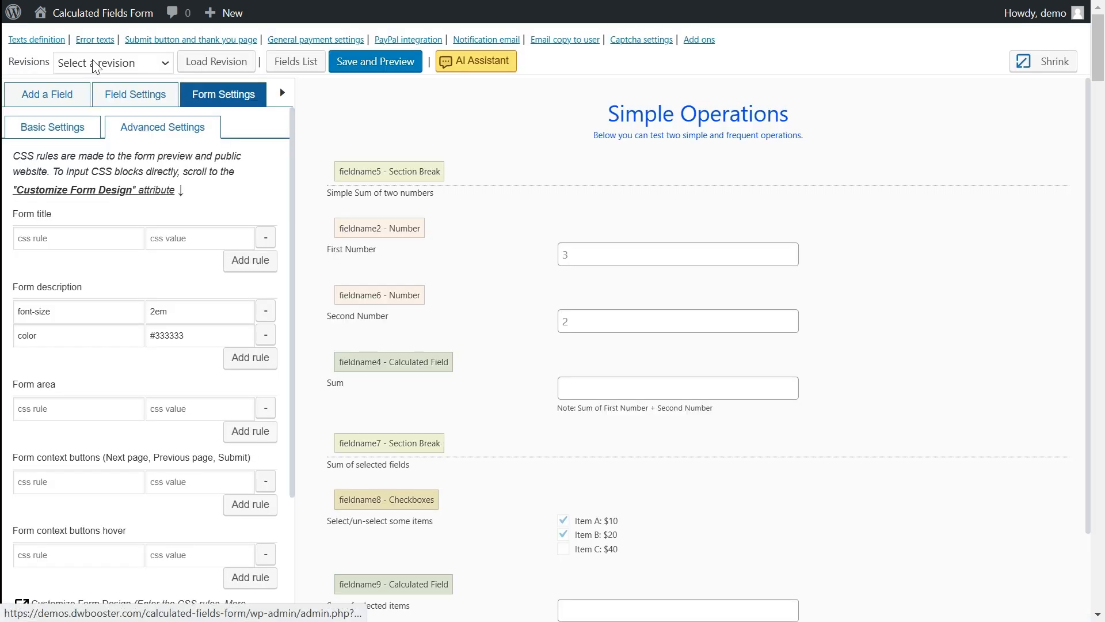
# Save and preview the form with green labels, then close the preview.
pyautogui.click(376, 61)
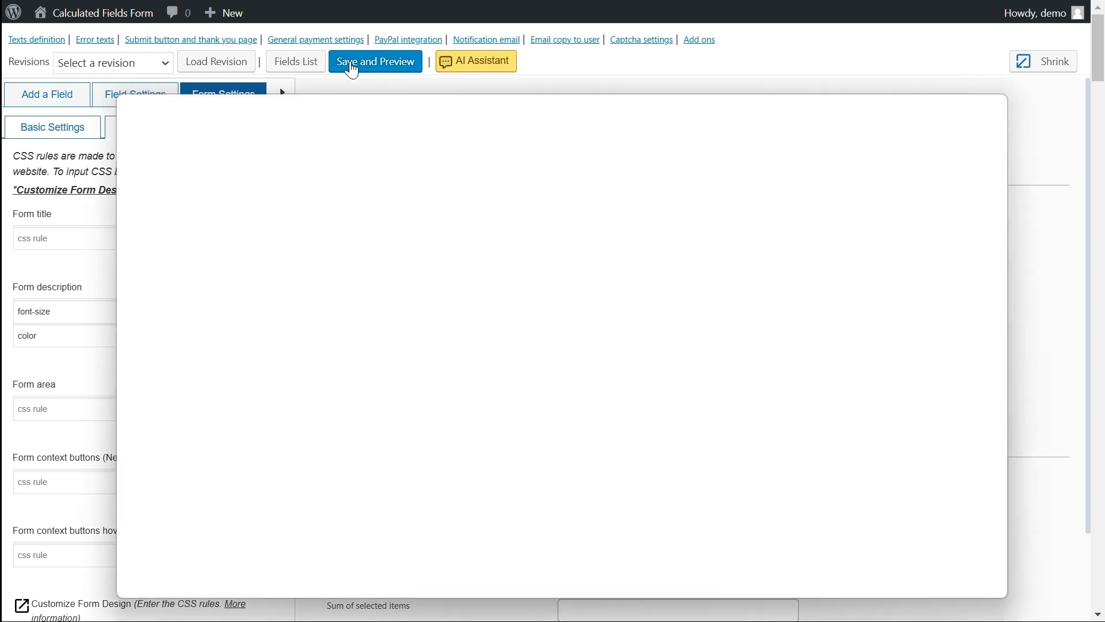
pyautogui.click(376, 61)
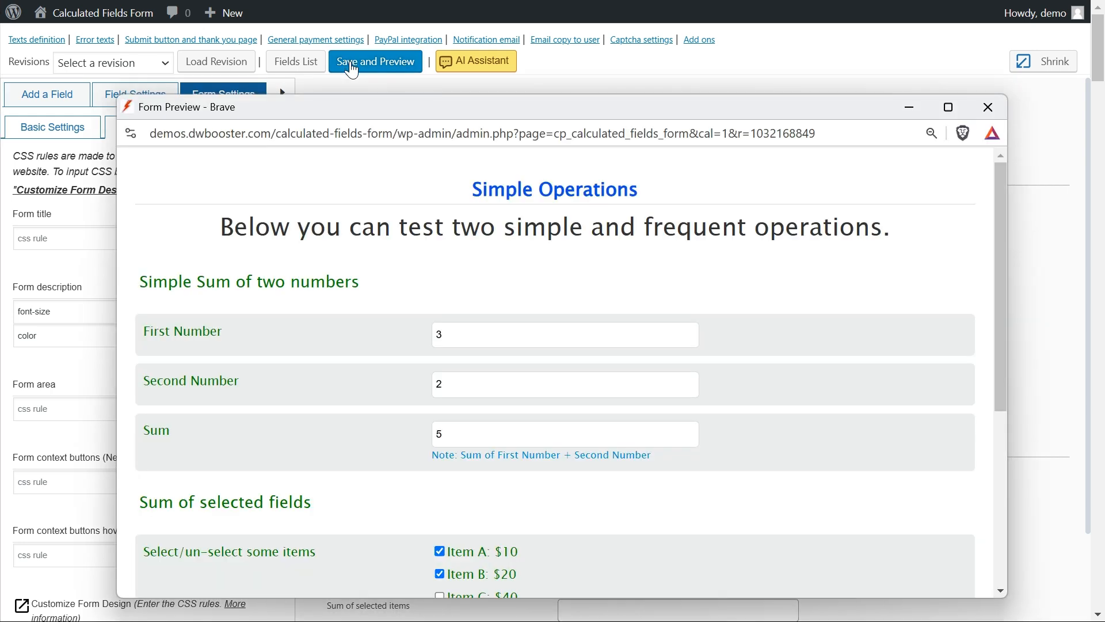
pyautogui.moveTo(212, 436)
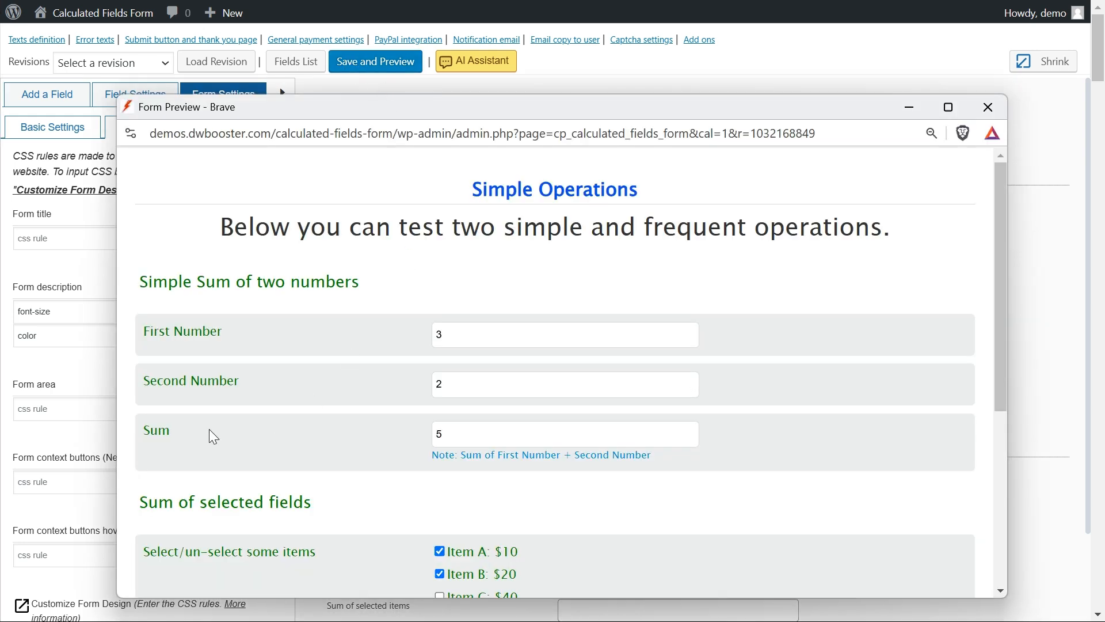
pyautogui.moveTo(777, 207)
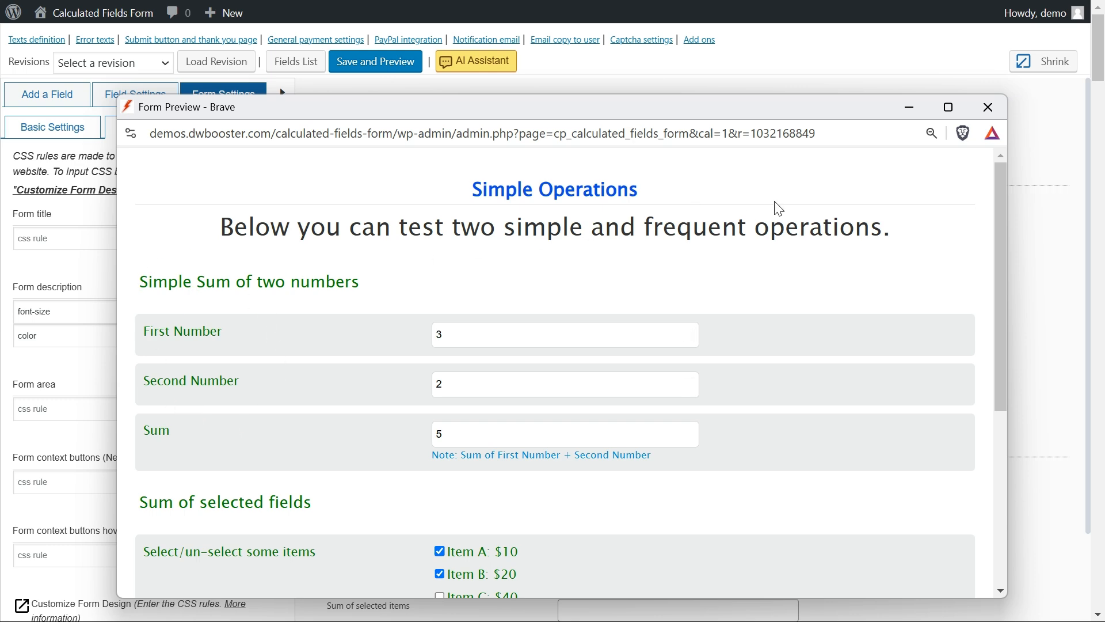
pyautogui.moveTo(988, 107)
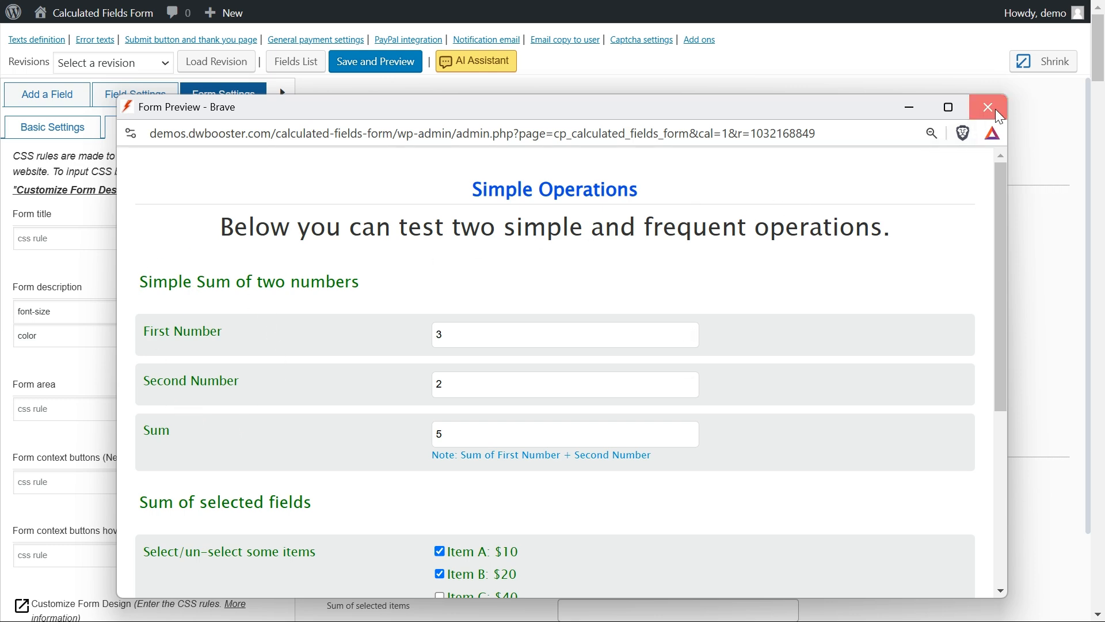
pyautogui.click(988, 107)
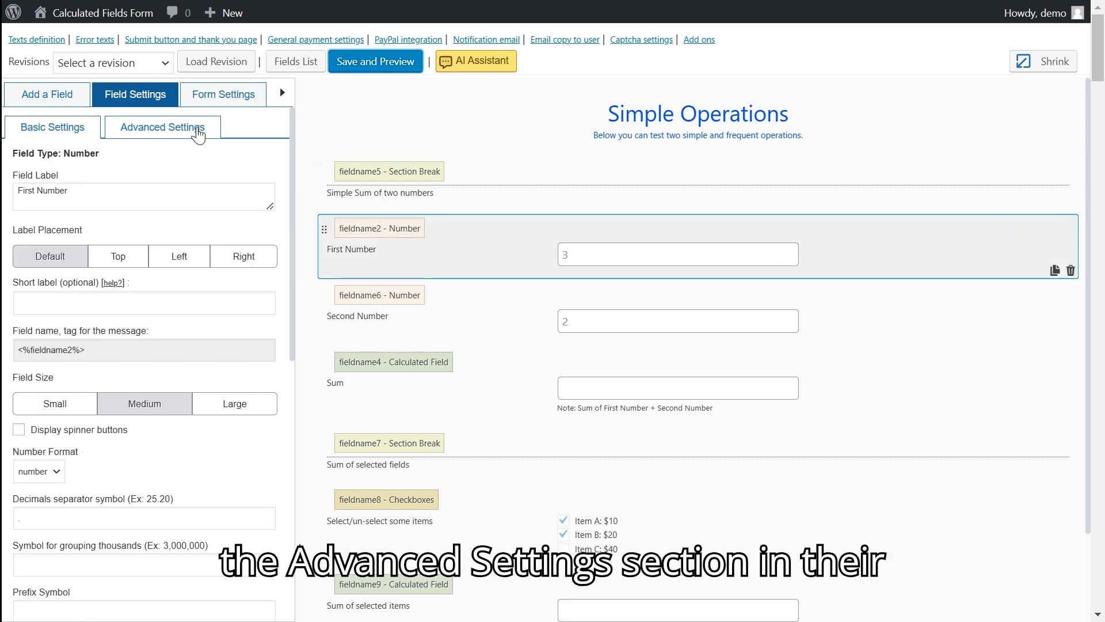
# Give the First Number input rules background: red and border: 1px solid green.
pyautogui.click(163, 128)
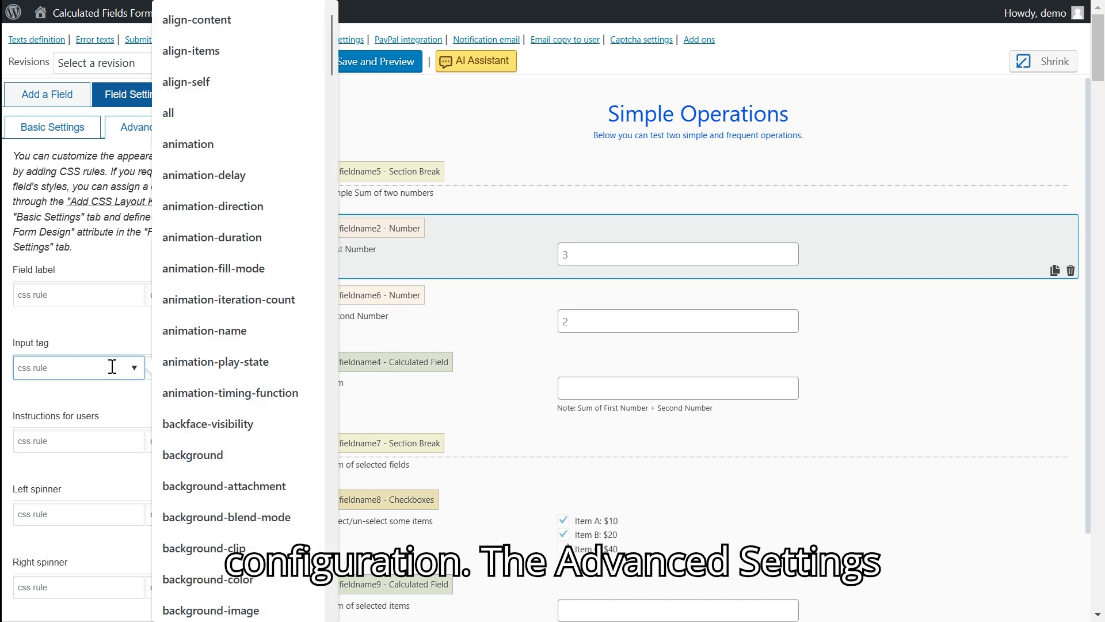
pyautogui.write('back')
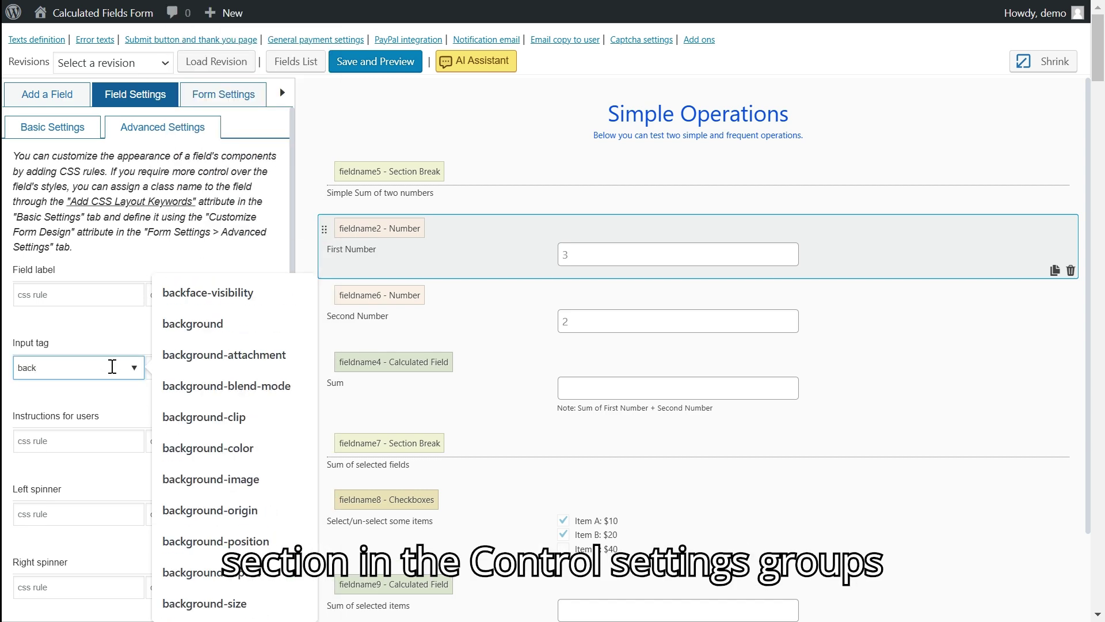
pyautogui.click(192, 324)
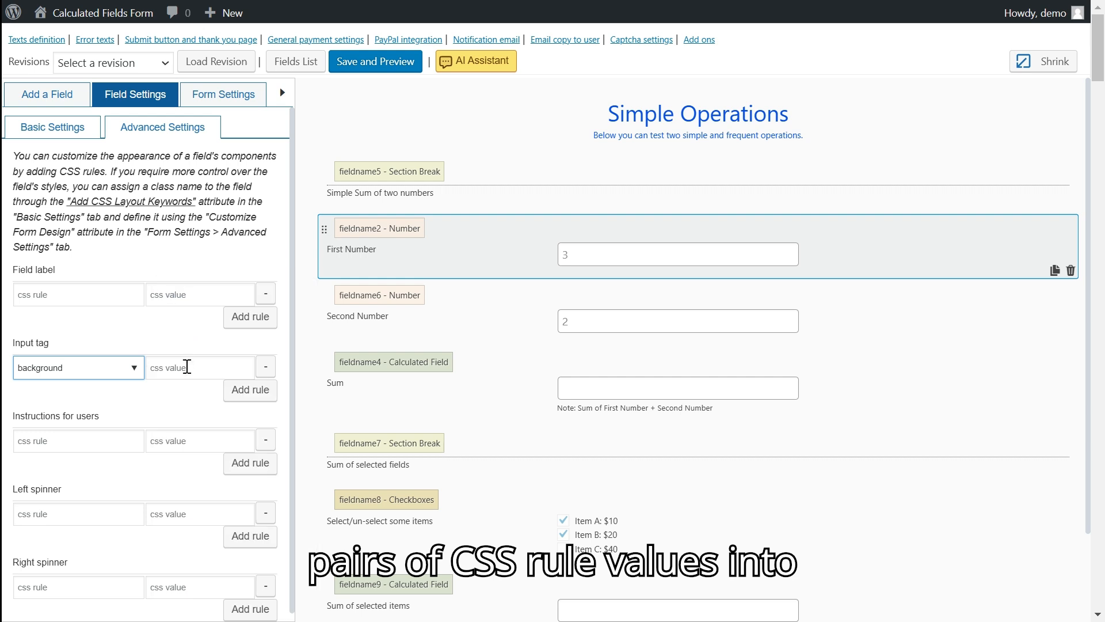
pyautogui.write('red')
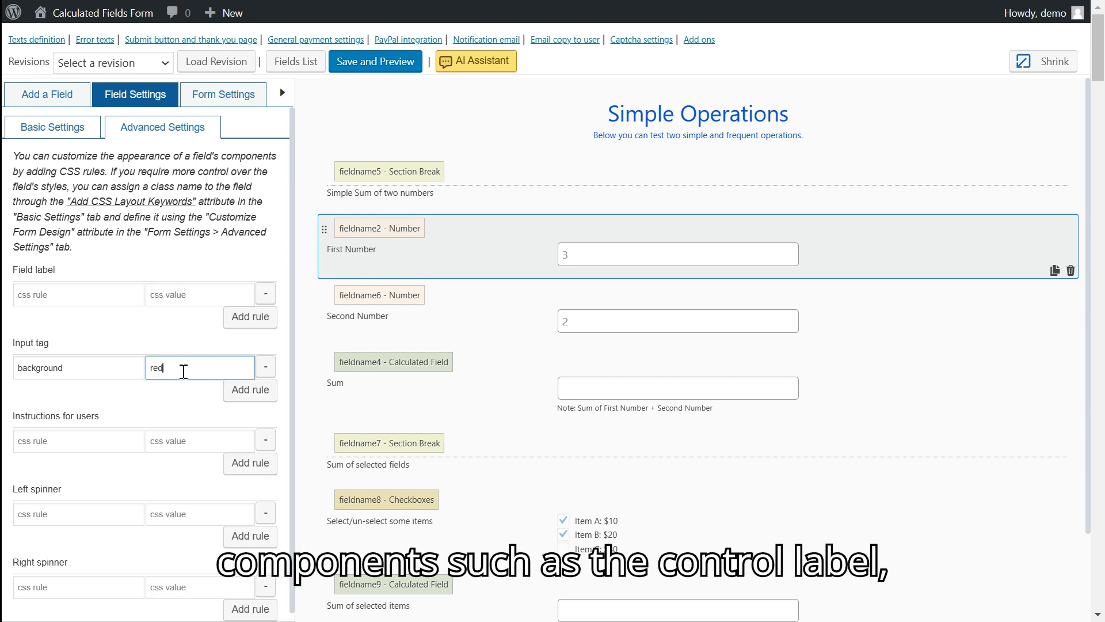
pyautogui.click(250, 390)
pyautogui.write('b')
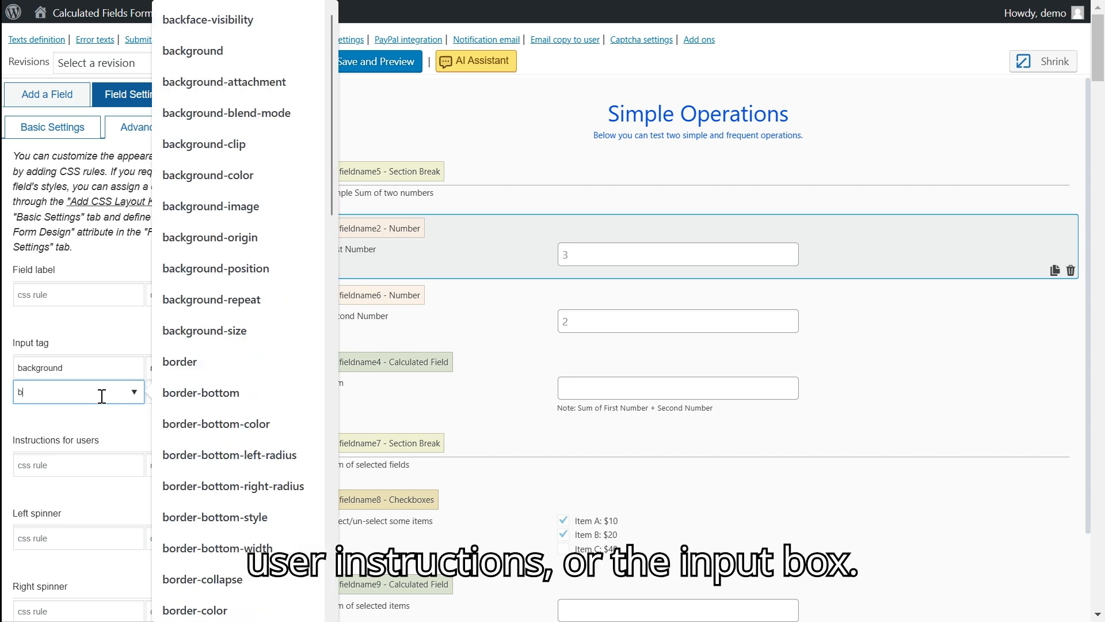
pyautogui.write('order')
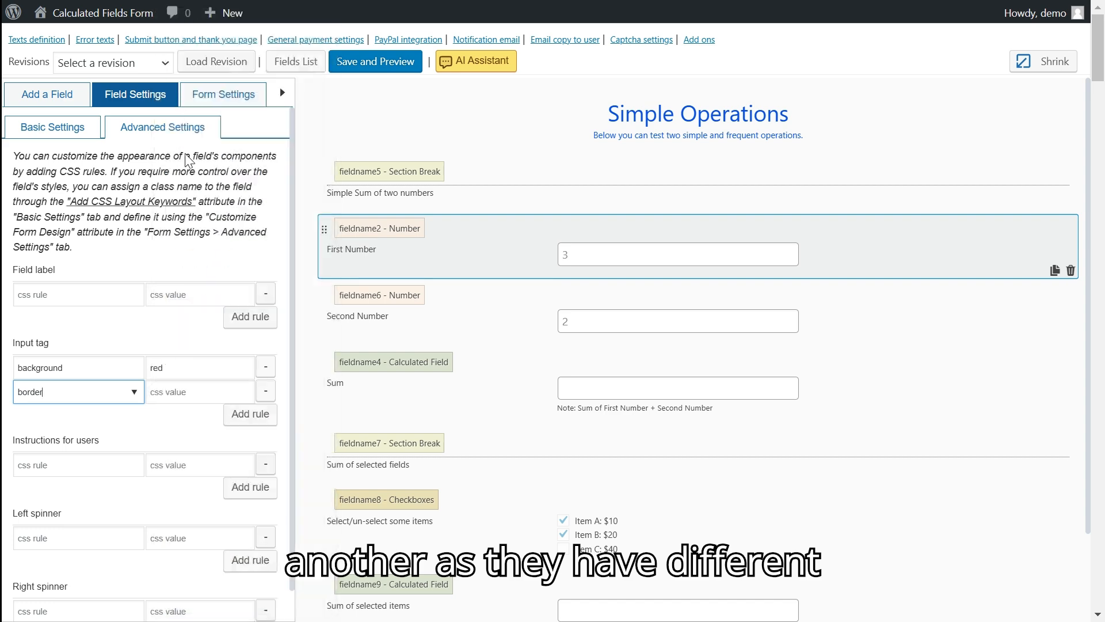
pyautogui.write('1px solid')
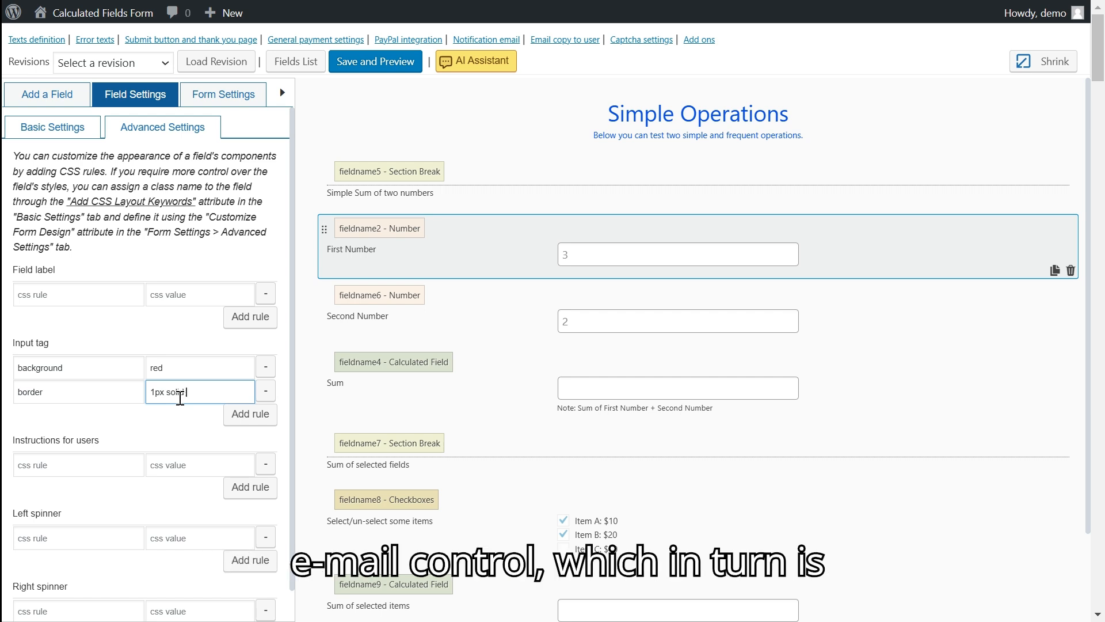
pyautogui.write('gree')
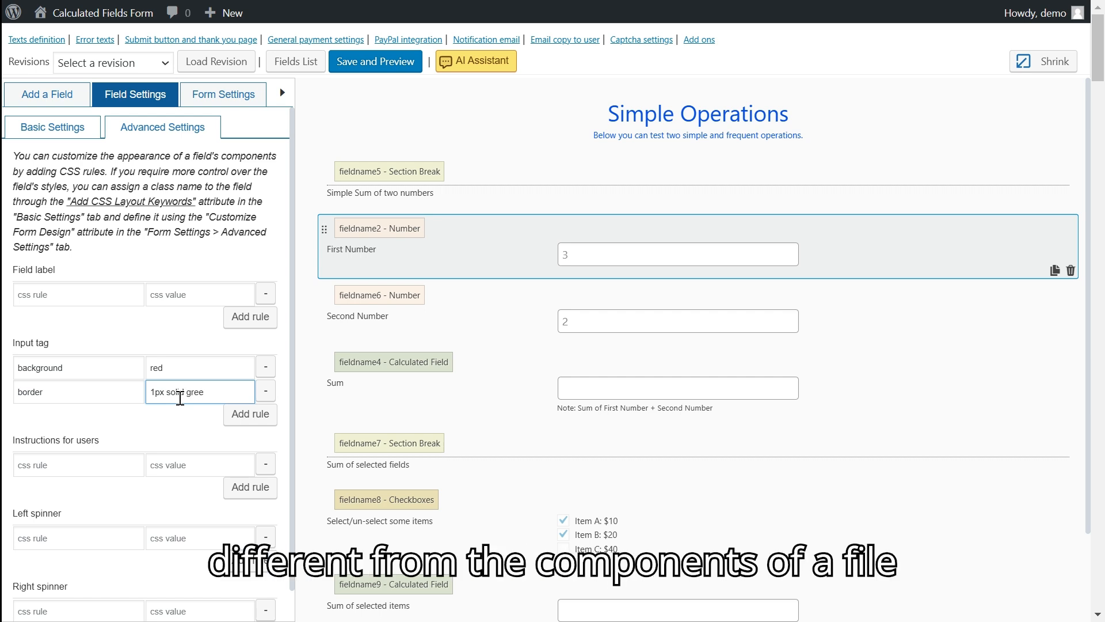
# Add a third input rule, color: white.
pyautogui.click(250, 414)
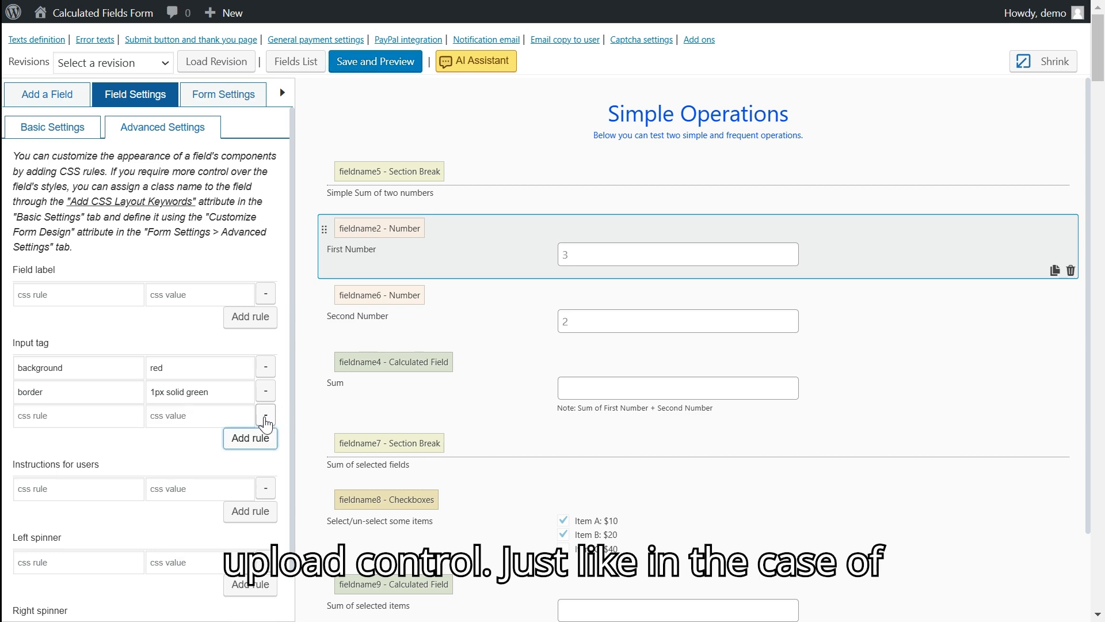
pyautogui.click(77, 415)
pyautogui.write('color')
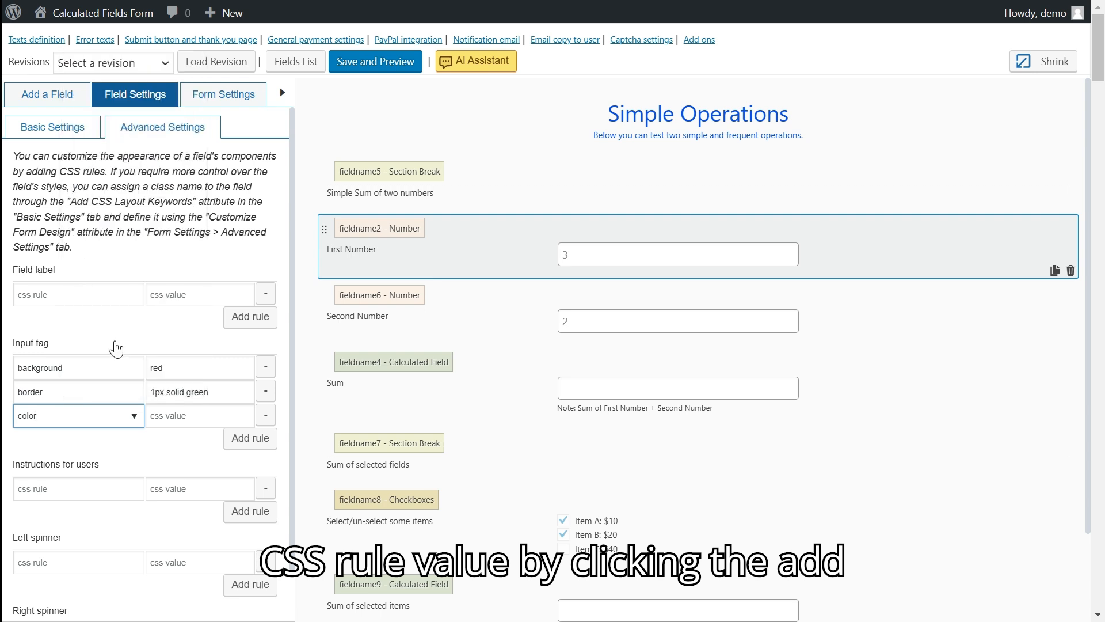
pyautogui.click(200, 416)
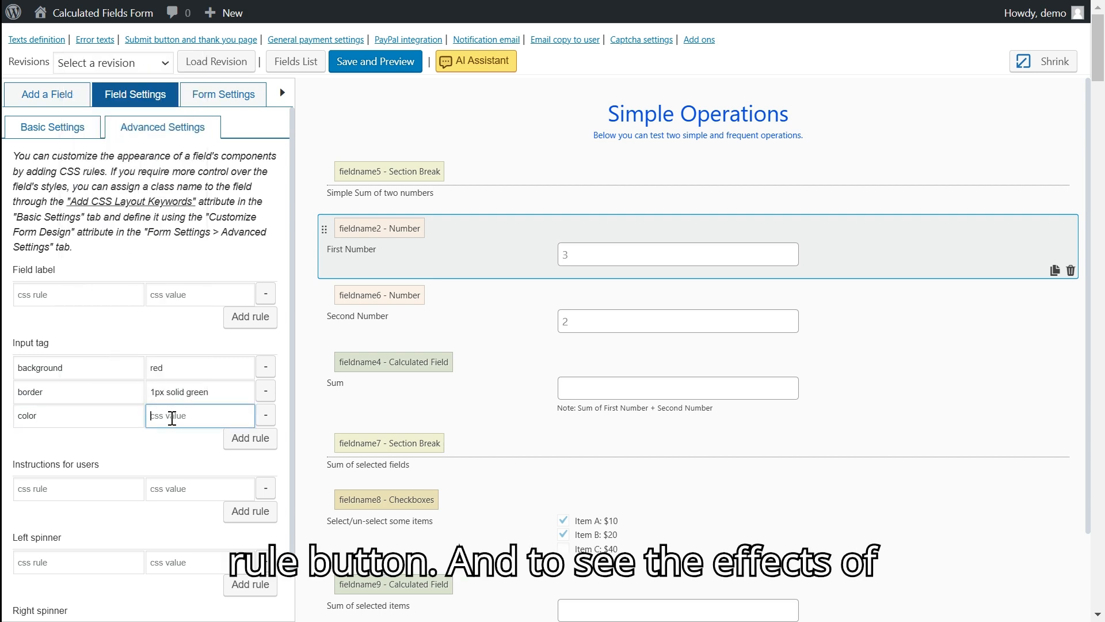
pyautogui.write('white')
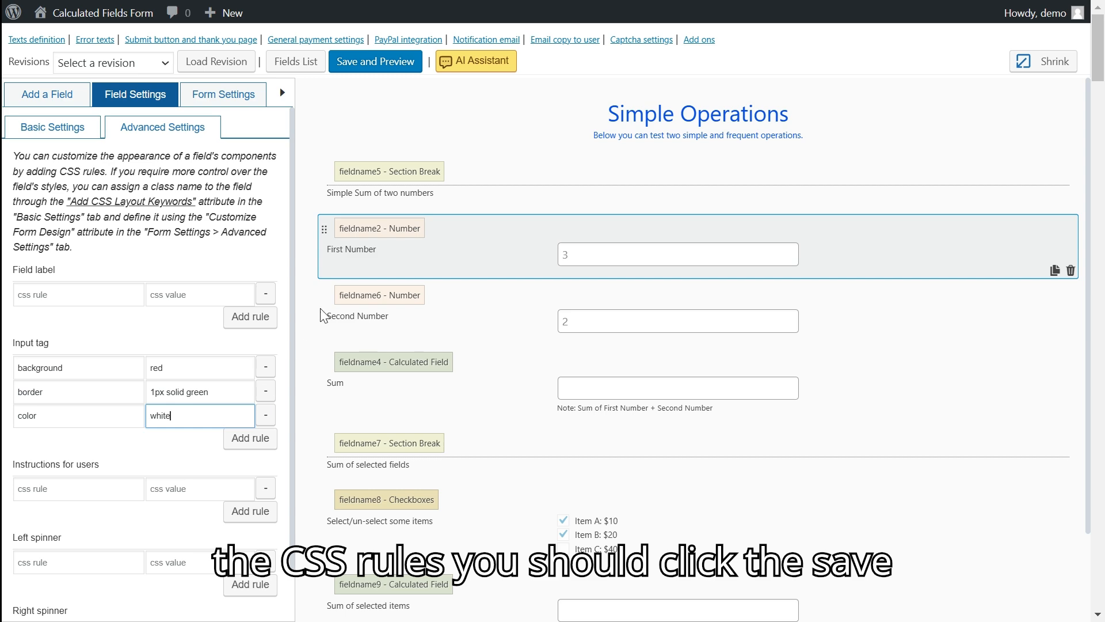
# Save and preview the red, white-text First Number box, then close the preview.
pyautogui.click(376, 62)
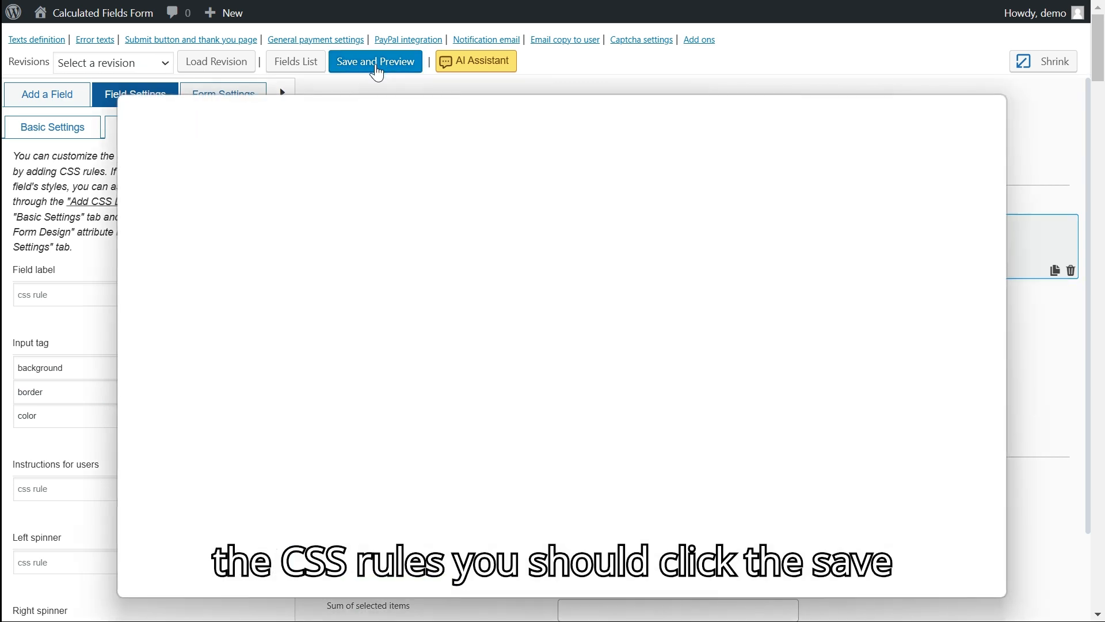
pyautogui.click(376, 61)
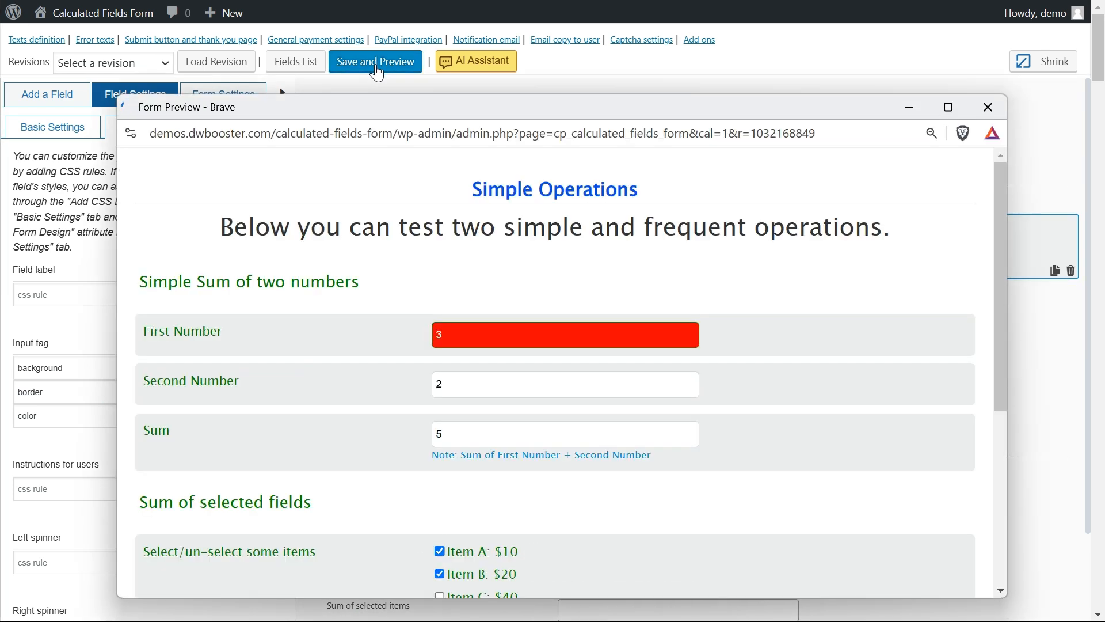
pyautogui.moveTo(613, 379)
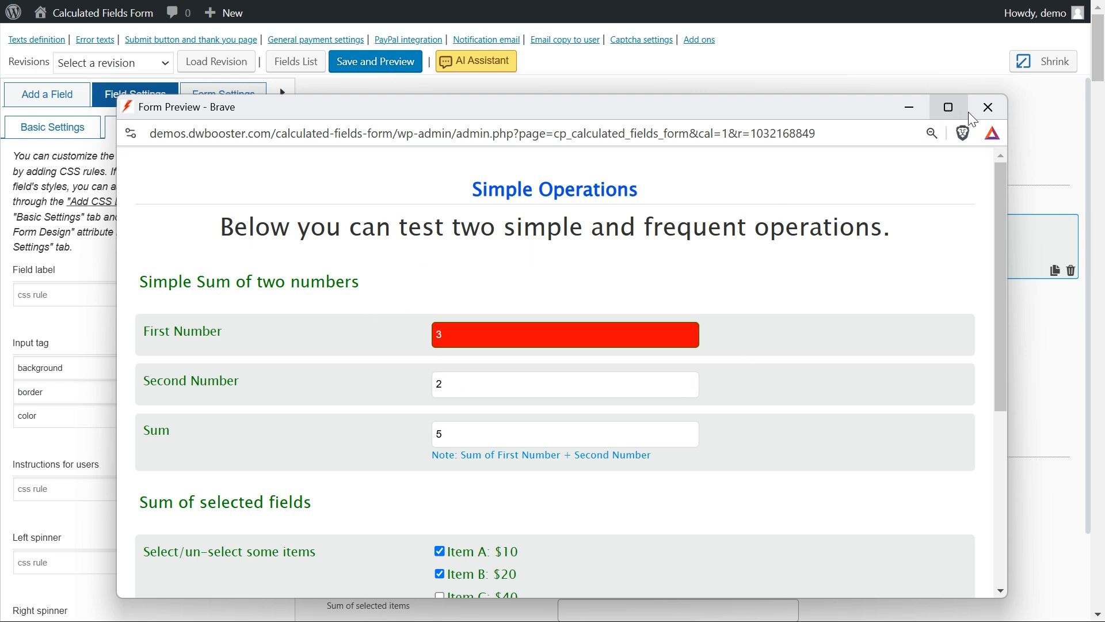
pyautogui.click(987, 107)
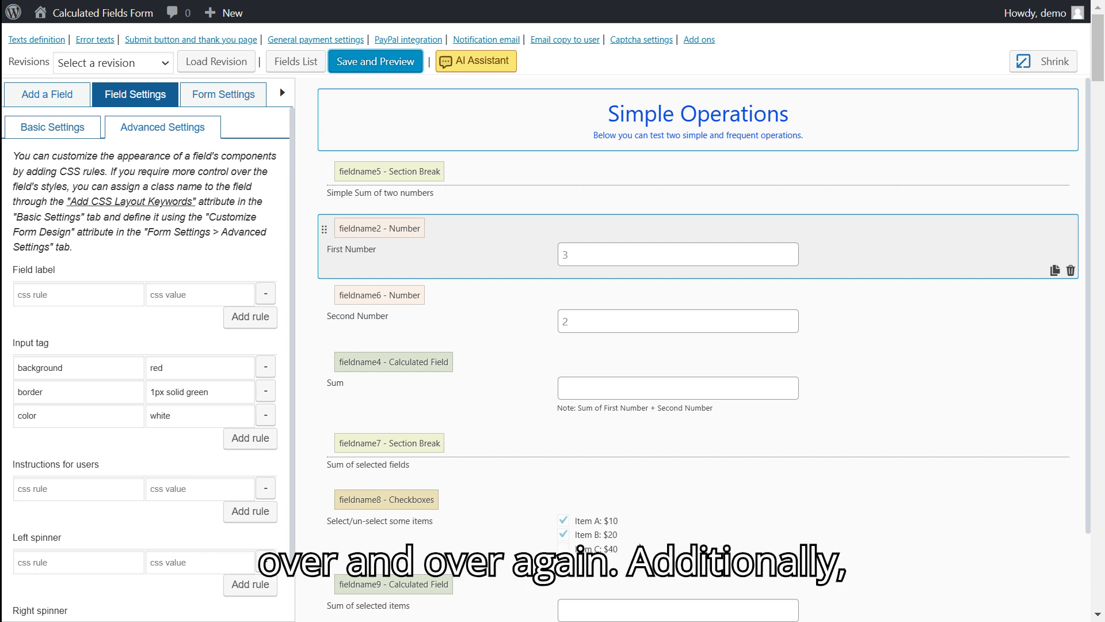
pyautogui.moveTo(238, 105)
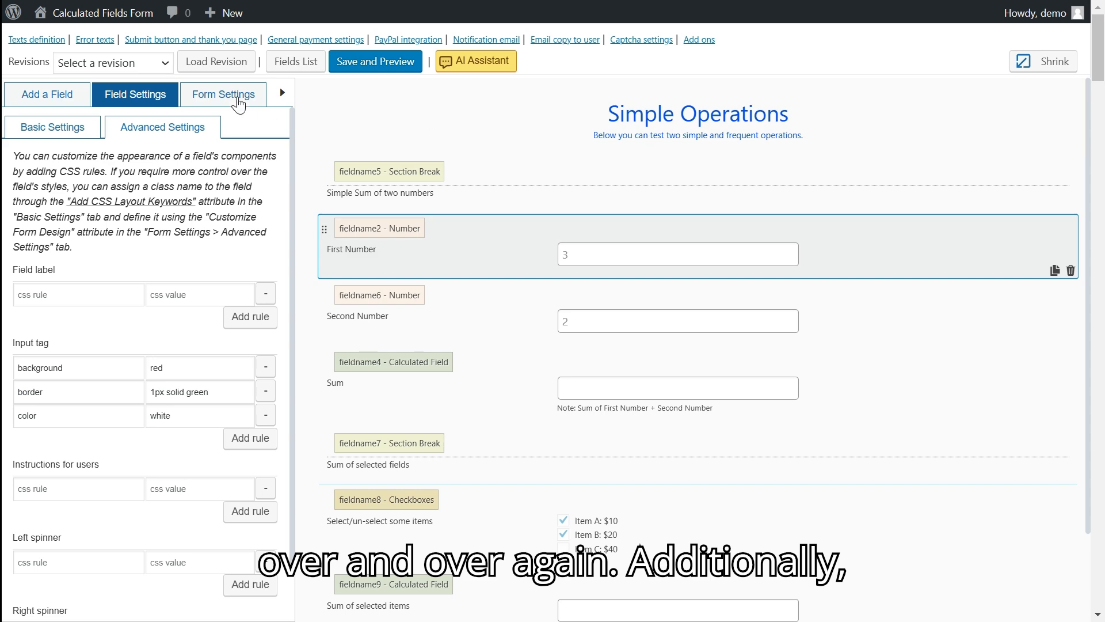
# Open the form-wide settings and maximise the Customize Form Design CSS editor.
pyautogui.click(223, 94)
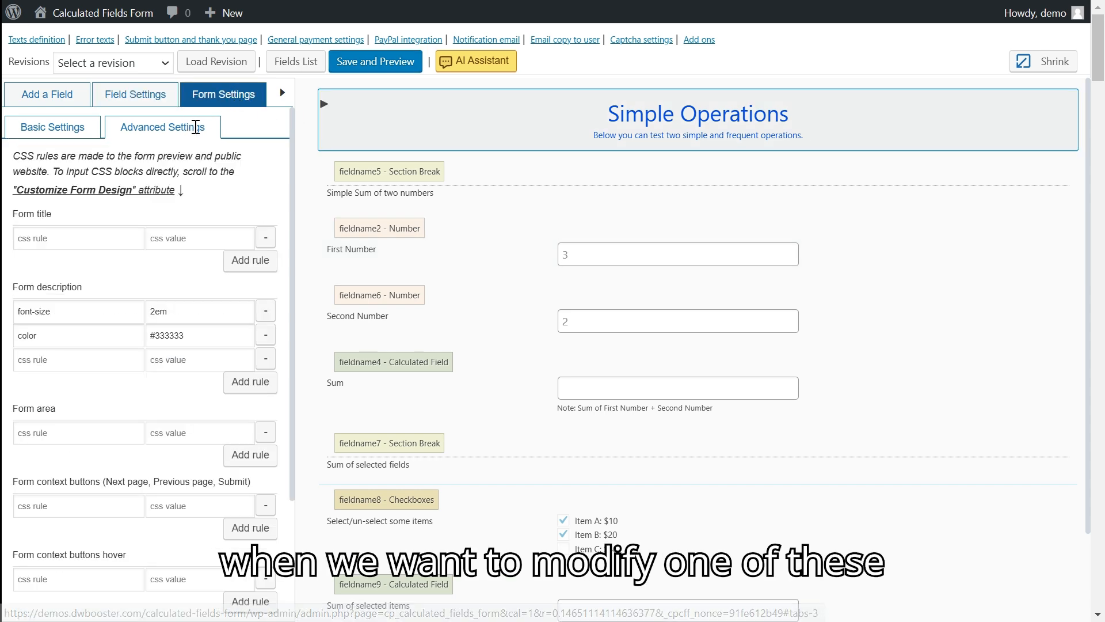
pyautogui.scroll(-3)
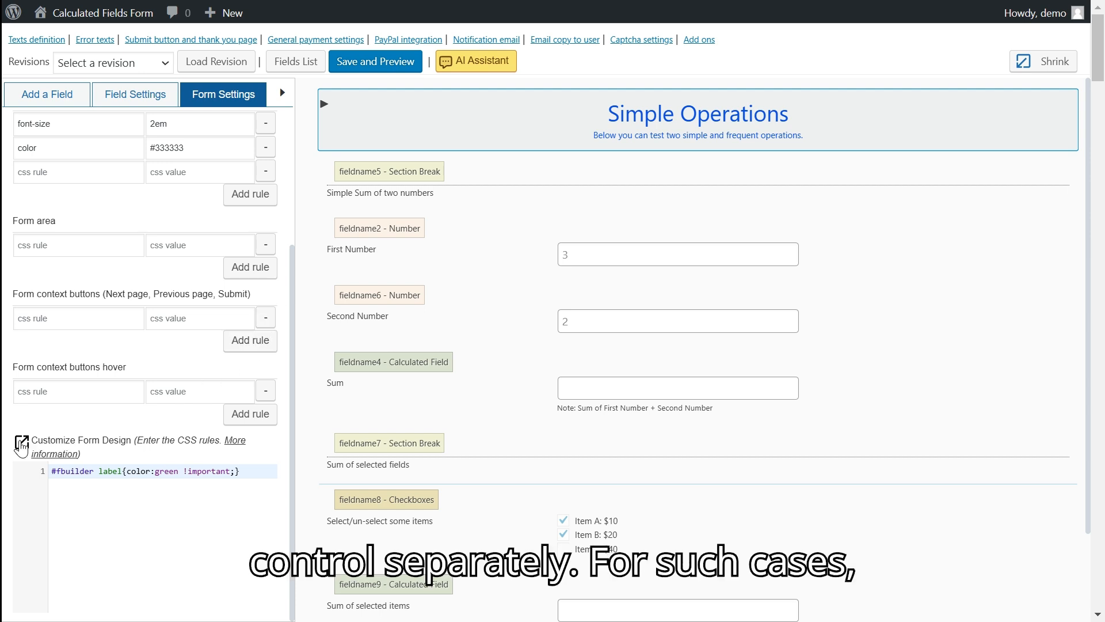
pyautogui.click(22, 441)
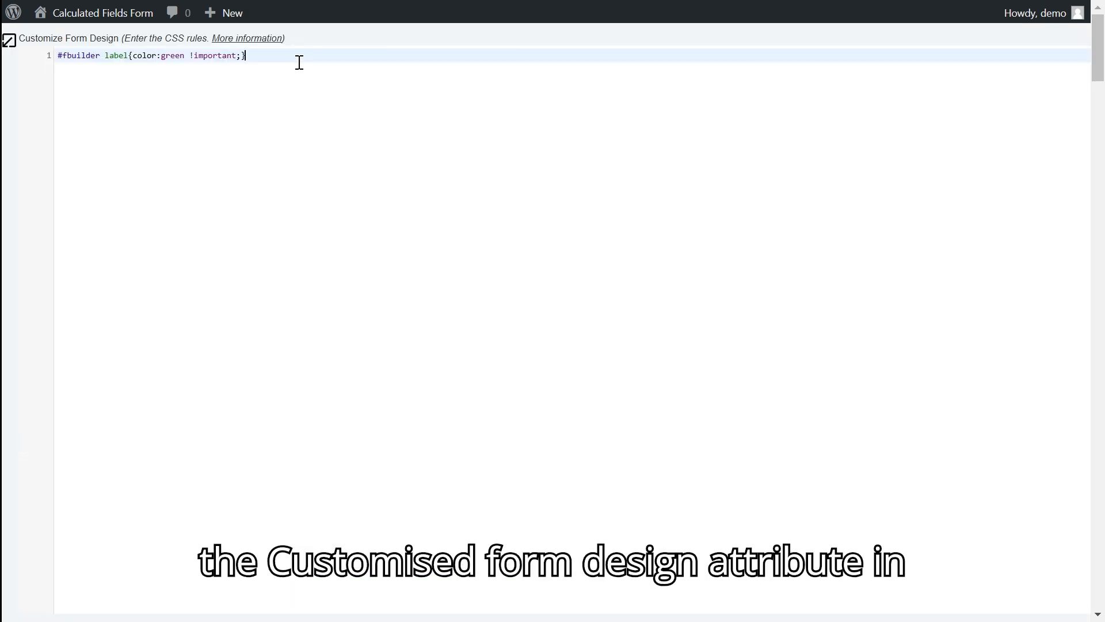
# Add '.my-class input {background: black !important; color: white}' below the label rule.
pyautogui.press('Enter')
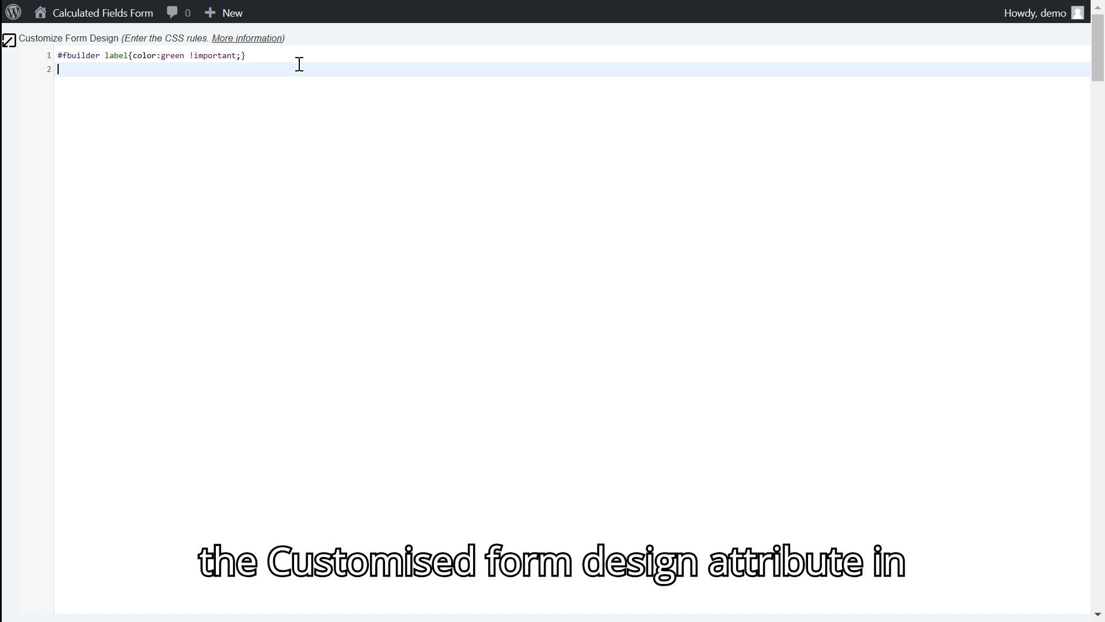
pyautogui.write('.my-')
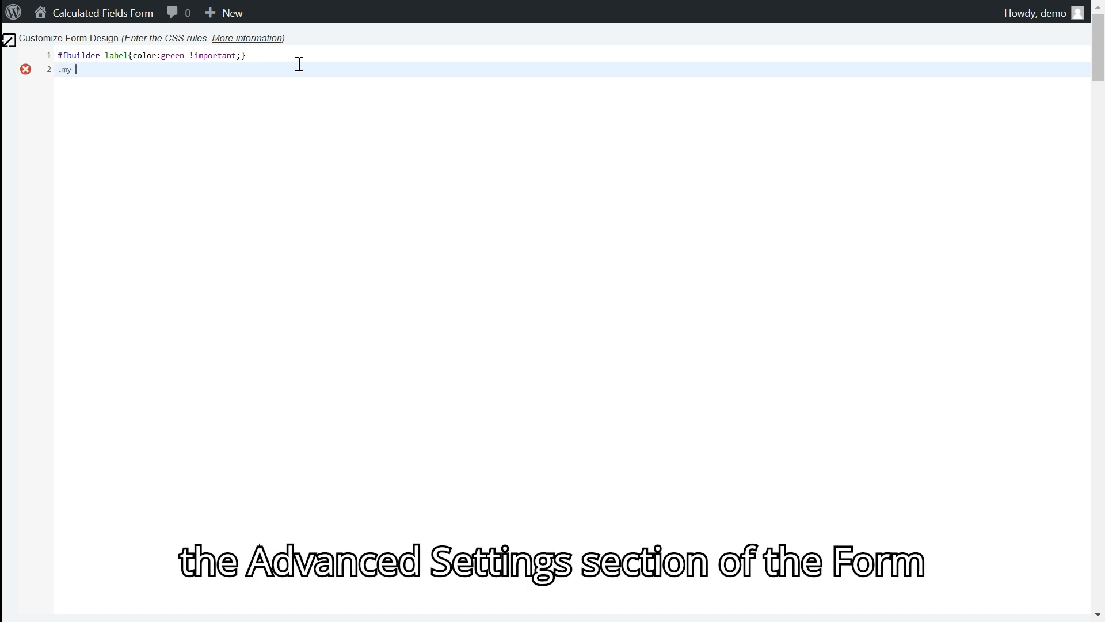
pyautogui.write('class')
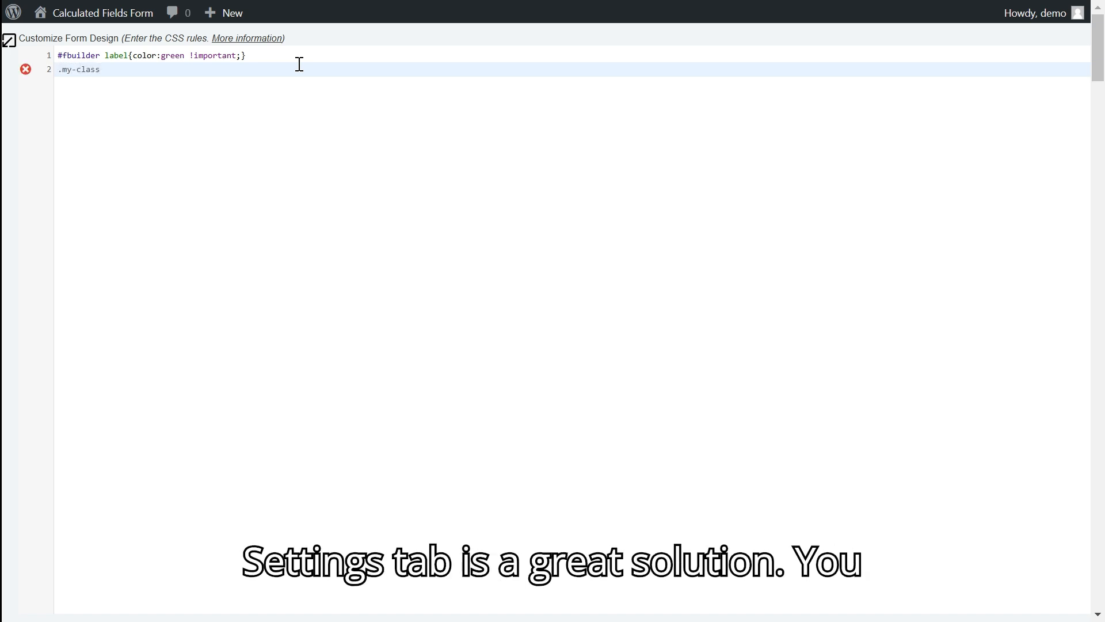
pyautogui.write('input {')
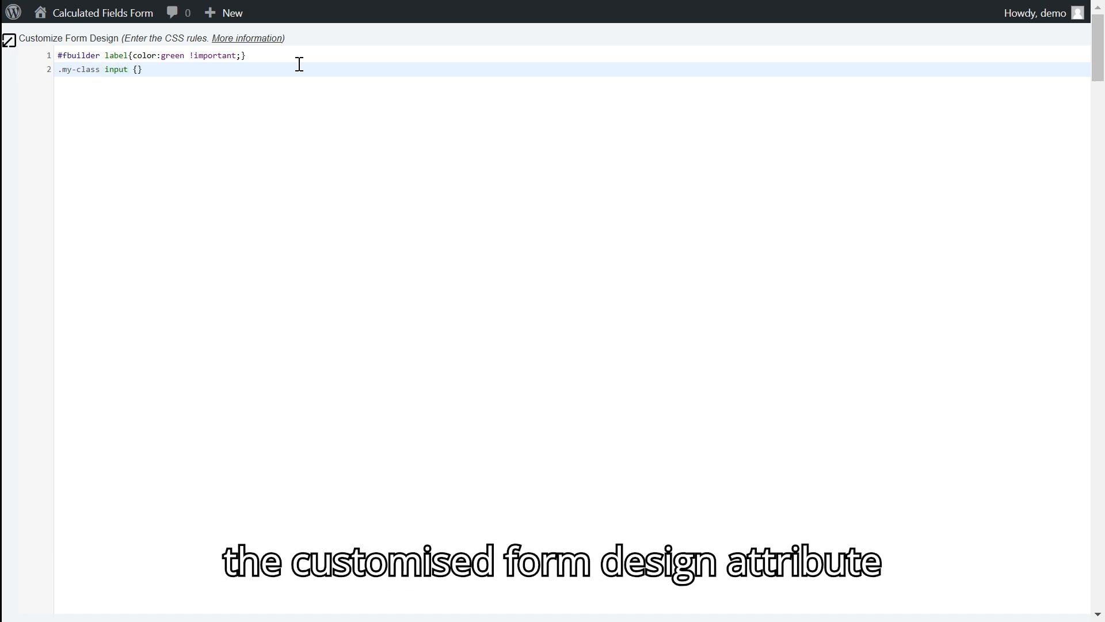
pyautogui.write('background')
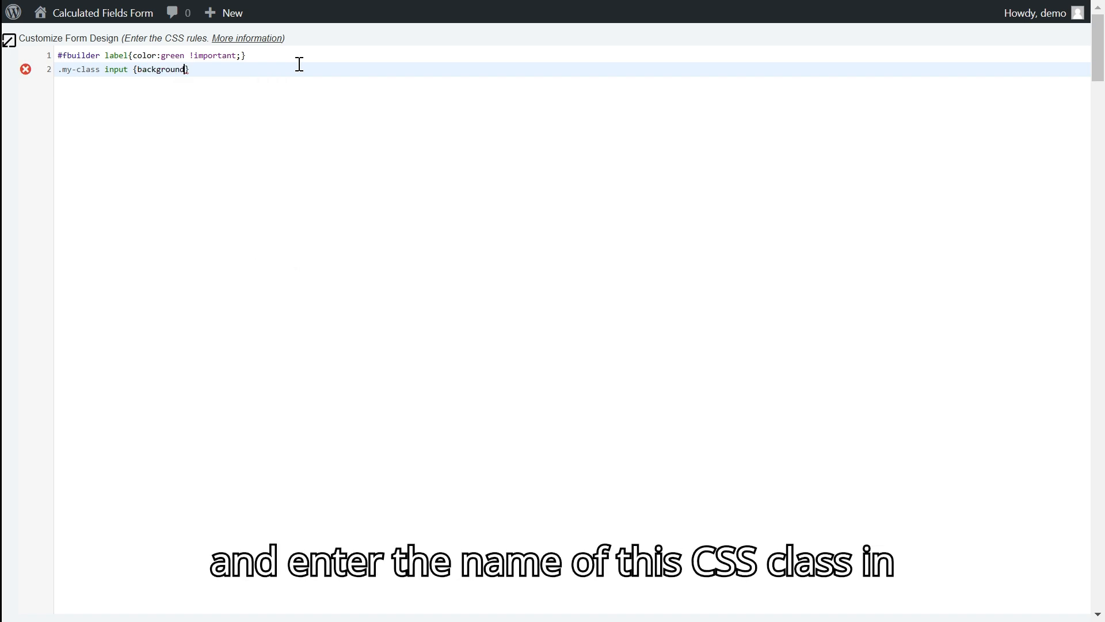
pyautogui.write(':')
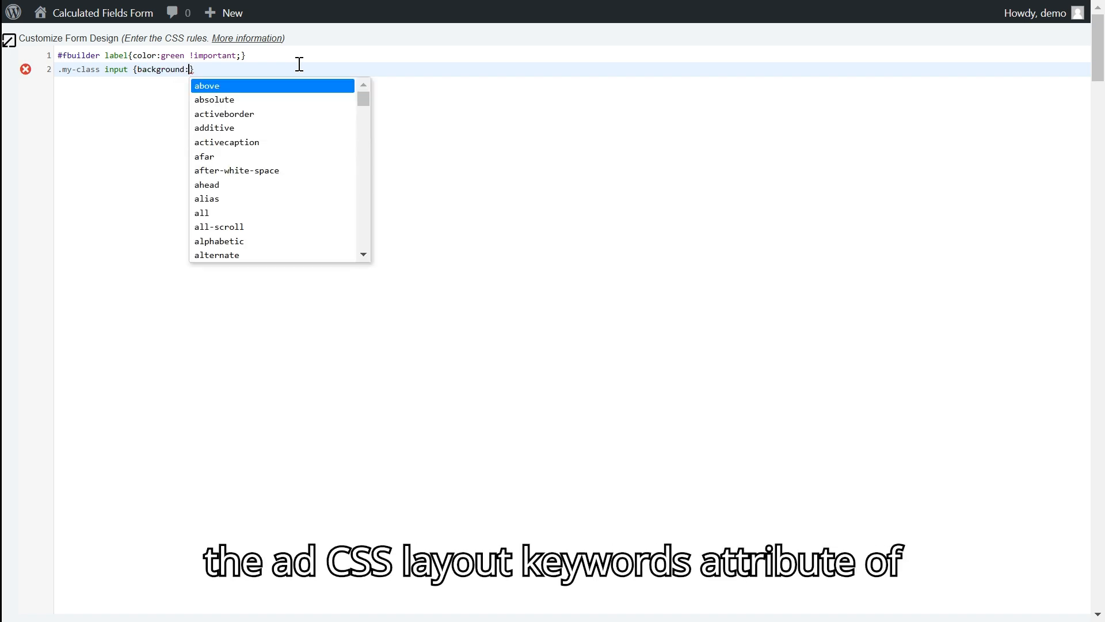
pyautogui.write('black')
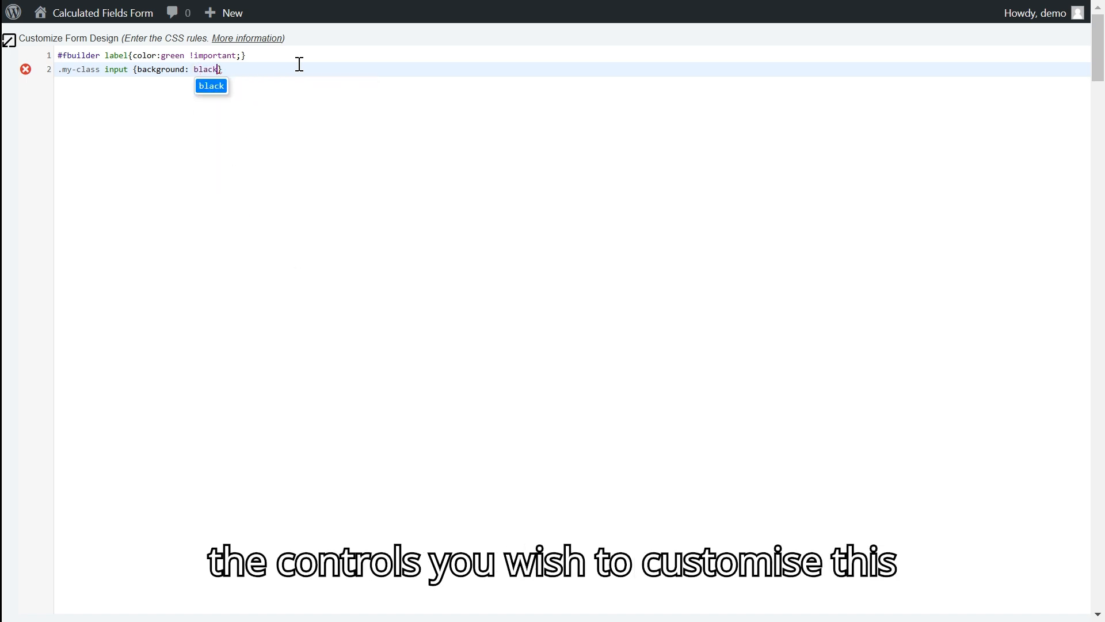
pyautogui.write('!important; c')
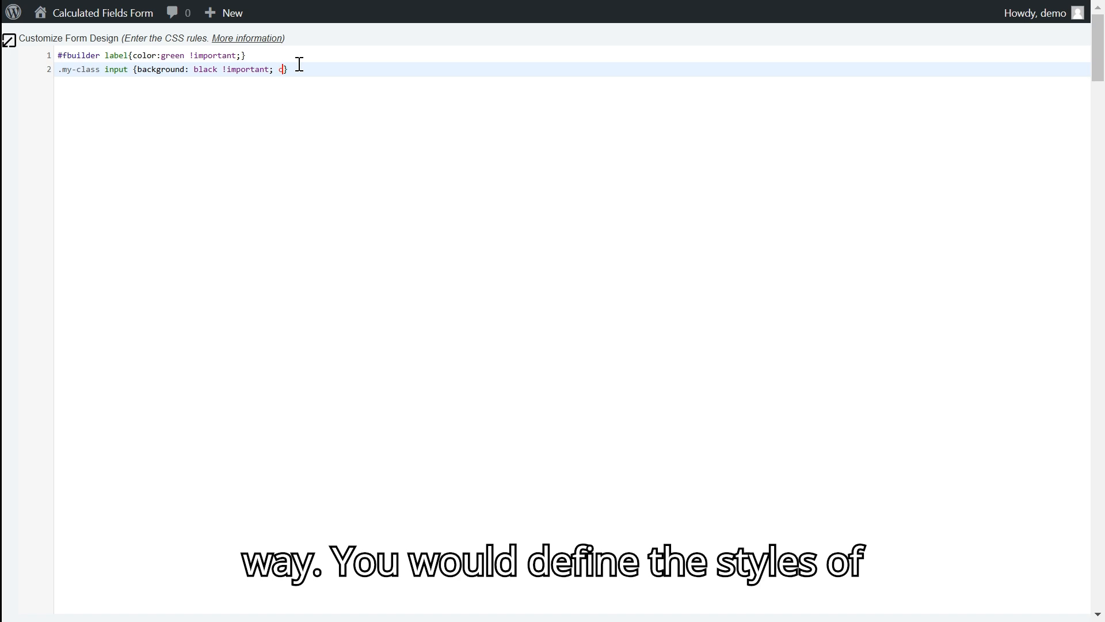
pyautogui.write('olor:')
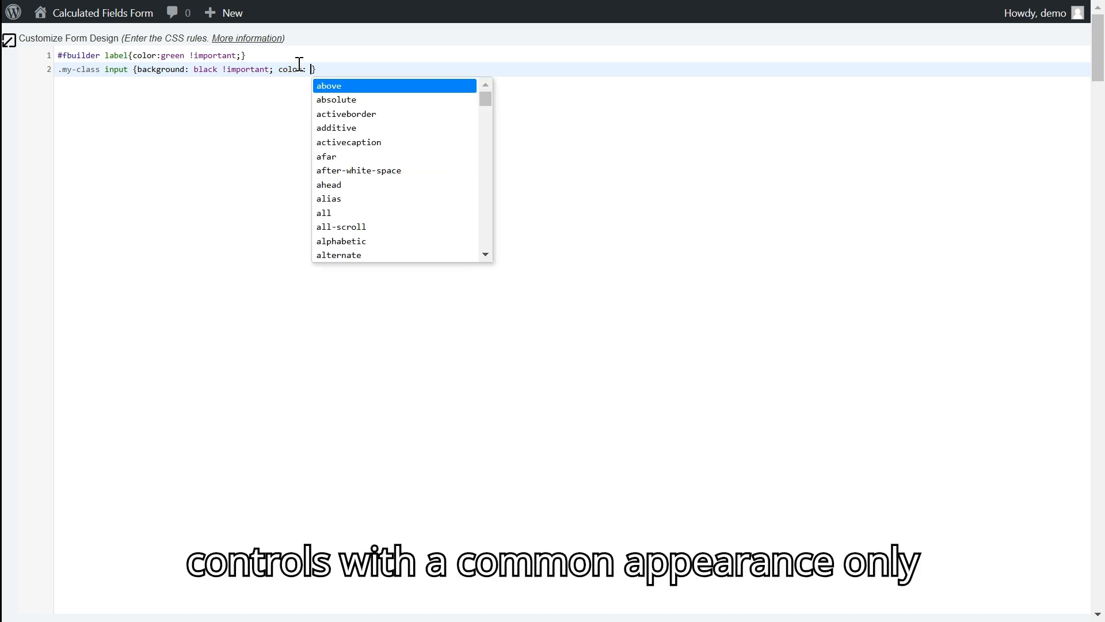
pyautogui.write('white')
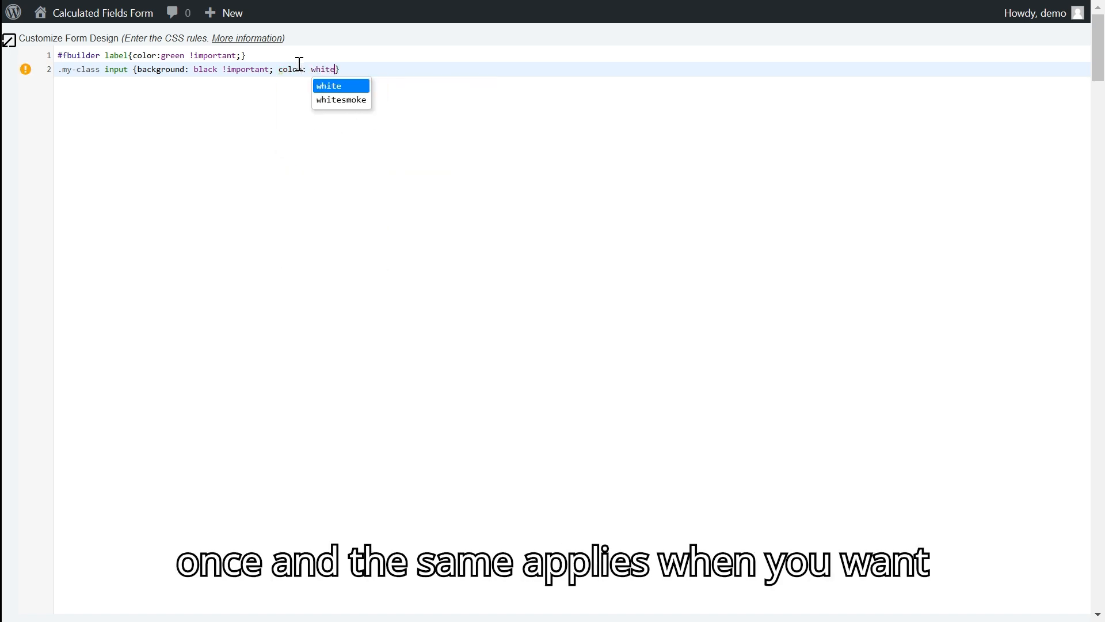